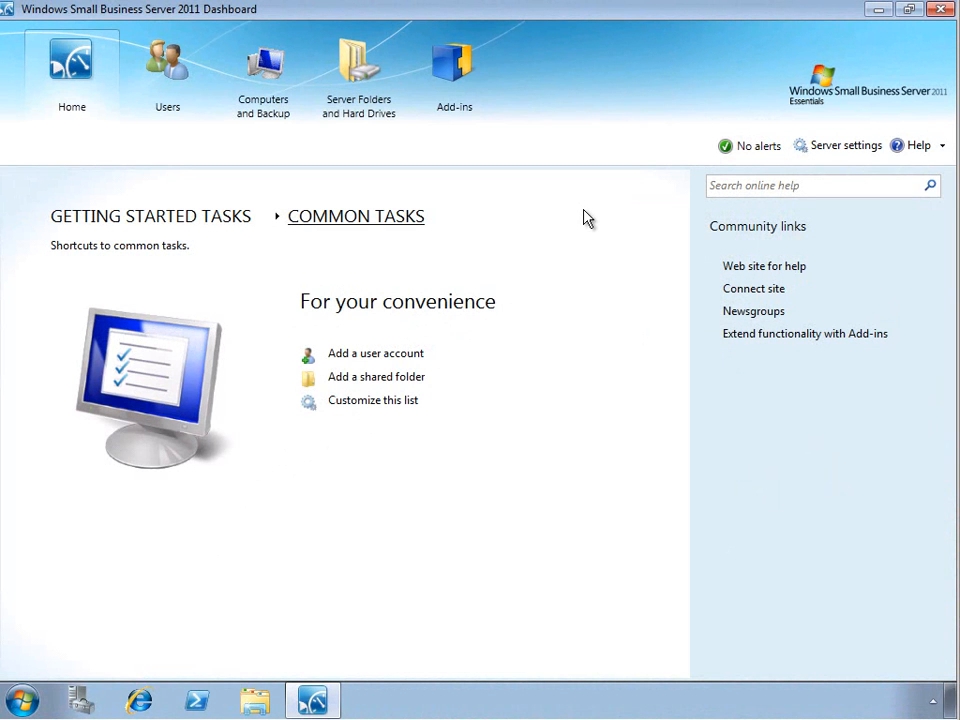
{"action": "mouse_move", "coordinate": [501, 233]}
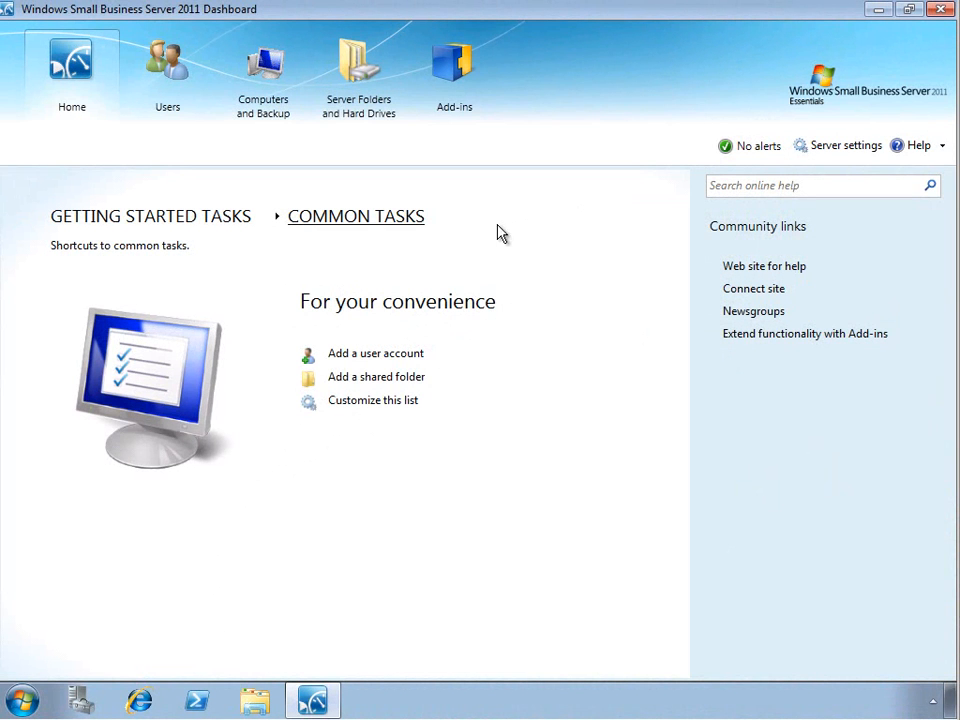
{"action": "mouse_move", "coordinate": [448, 352]}
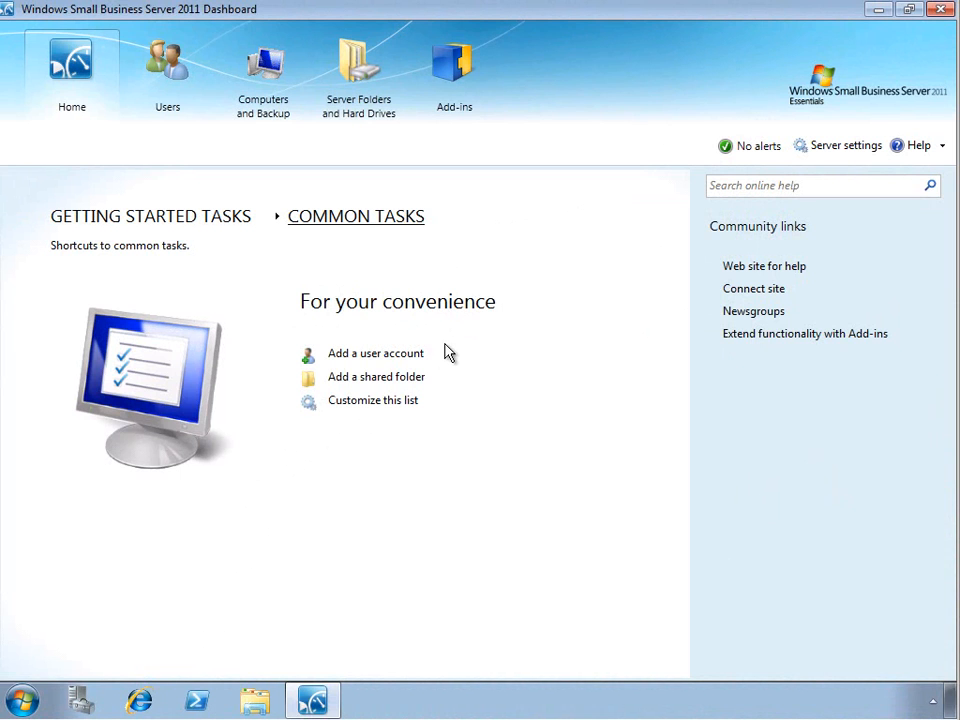
{"action": "mouse_move", "coordinate": [415, 333]}
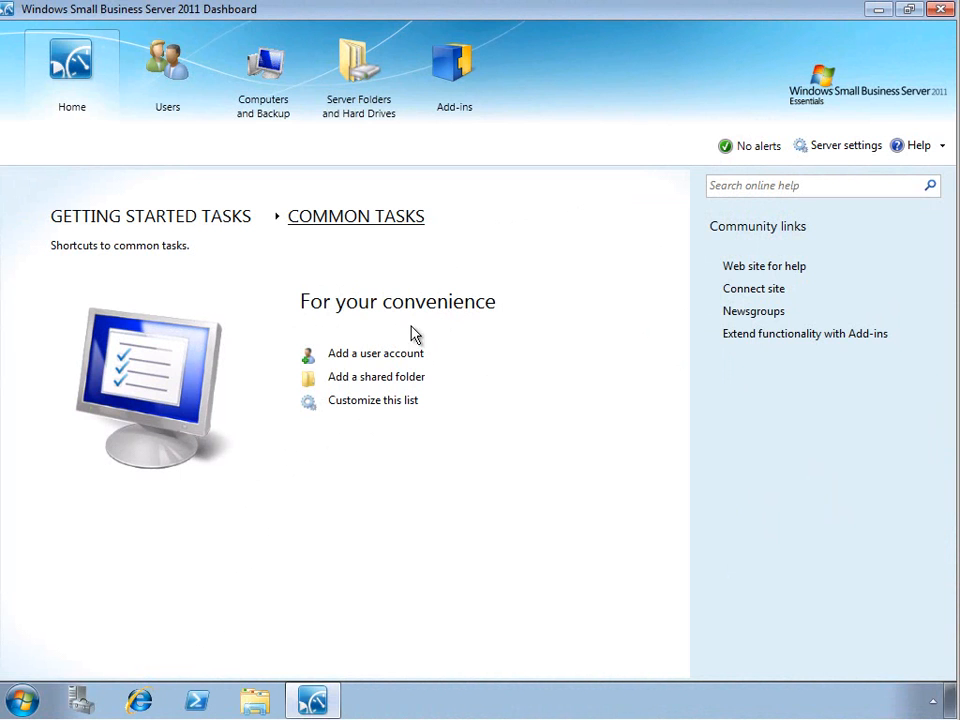
{"action": "left_click", "coordinate": [167, 60]}
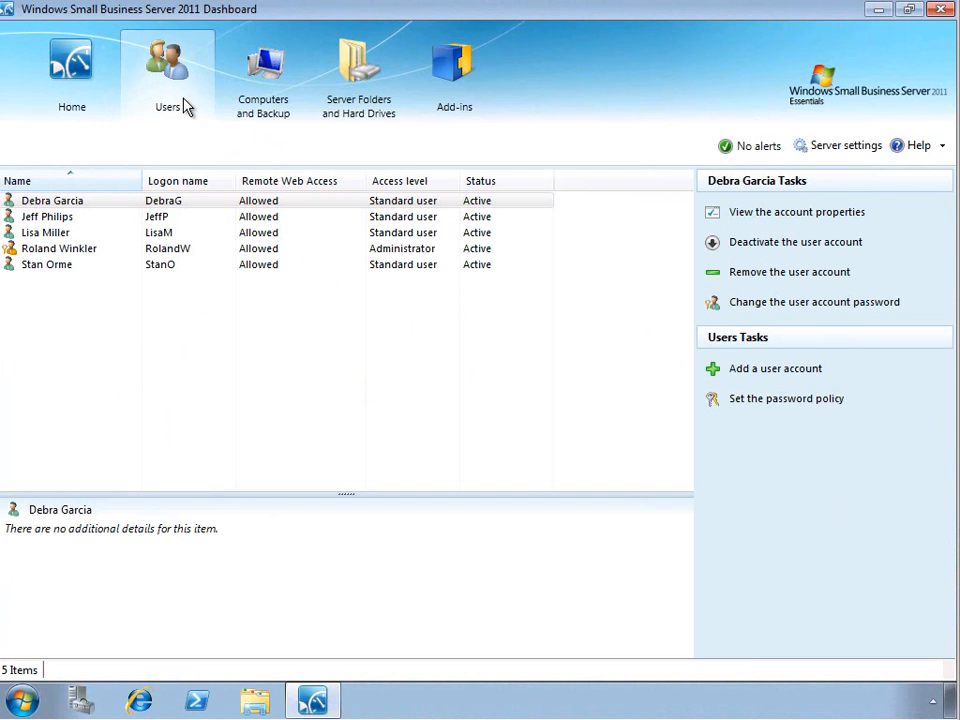
{"action": "mouse_move", "coordinate": [198, 145]}
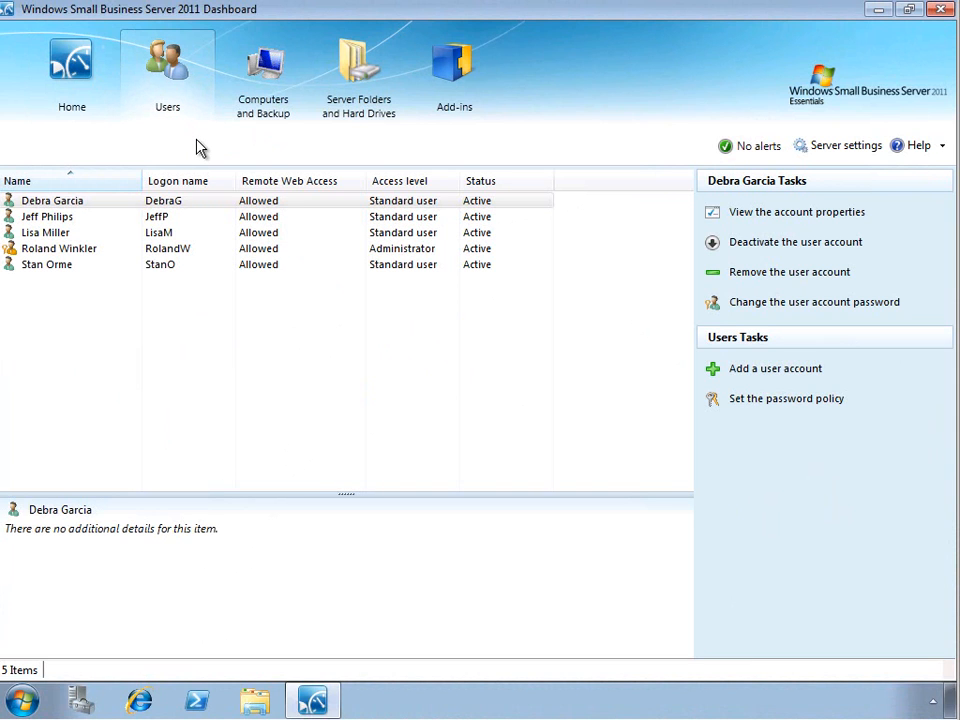
{"action": "mouse_move", "coordinate": [173, 162]}
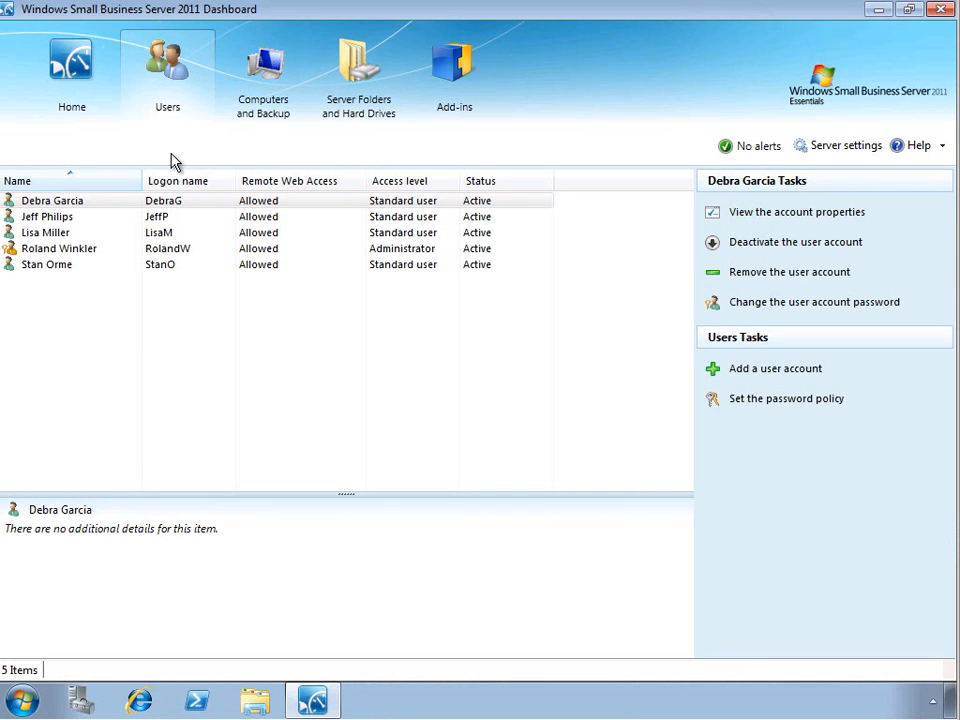
{"action": "left_click", "coordinate": [59, 248]}
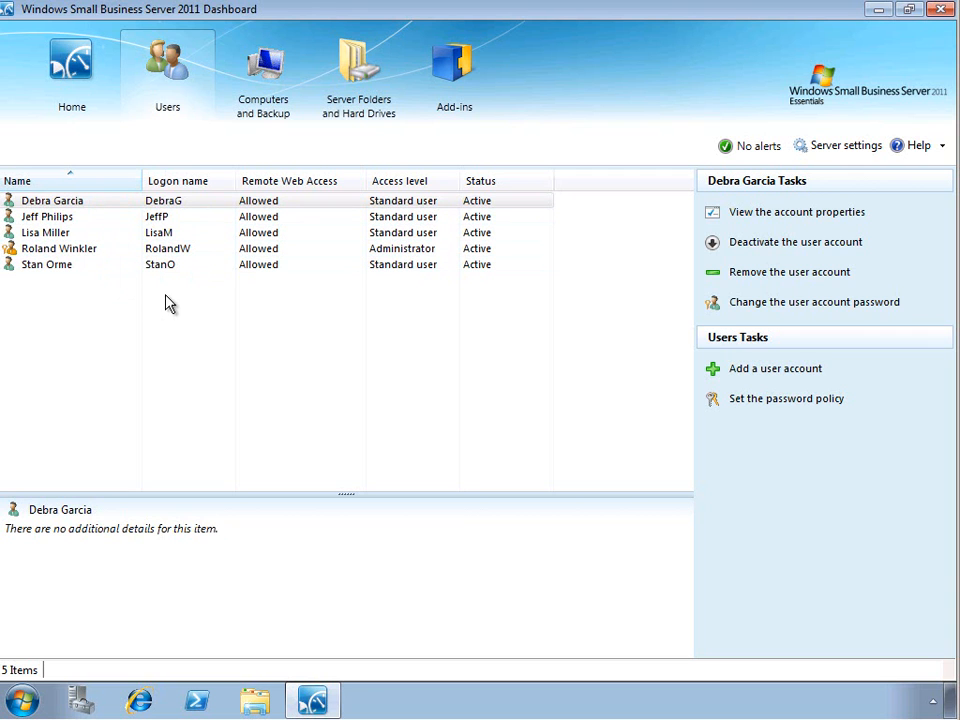
{"action": "mouse_move", "coordinate": [258, 304]}
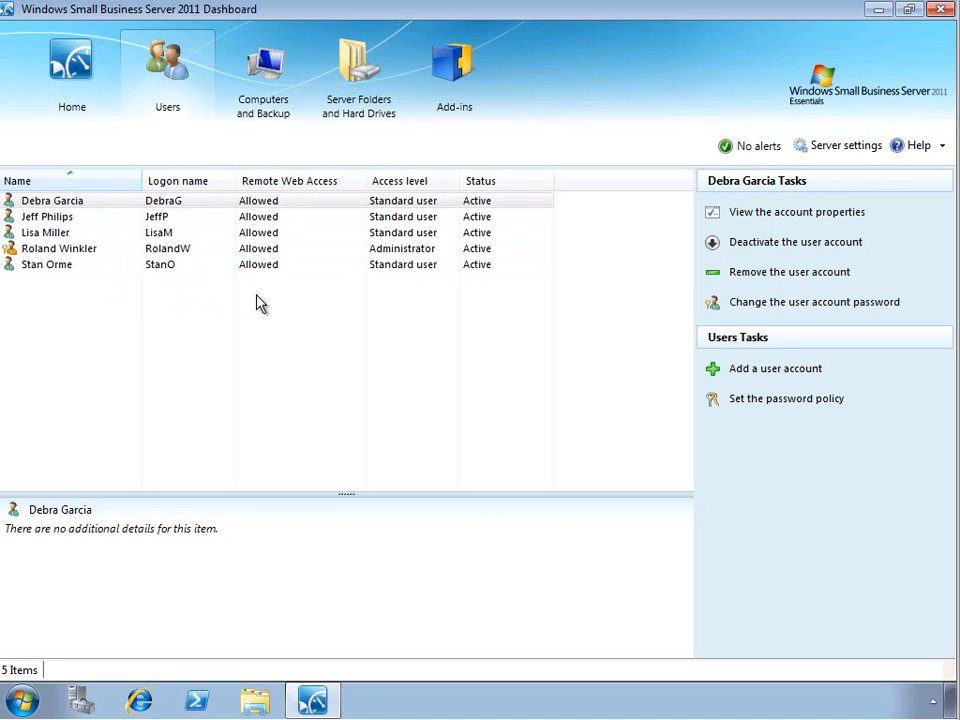
{"action": "mouse_move", "coordinate": [266, 302]}
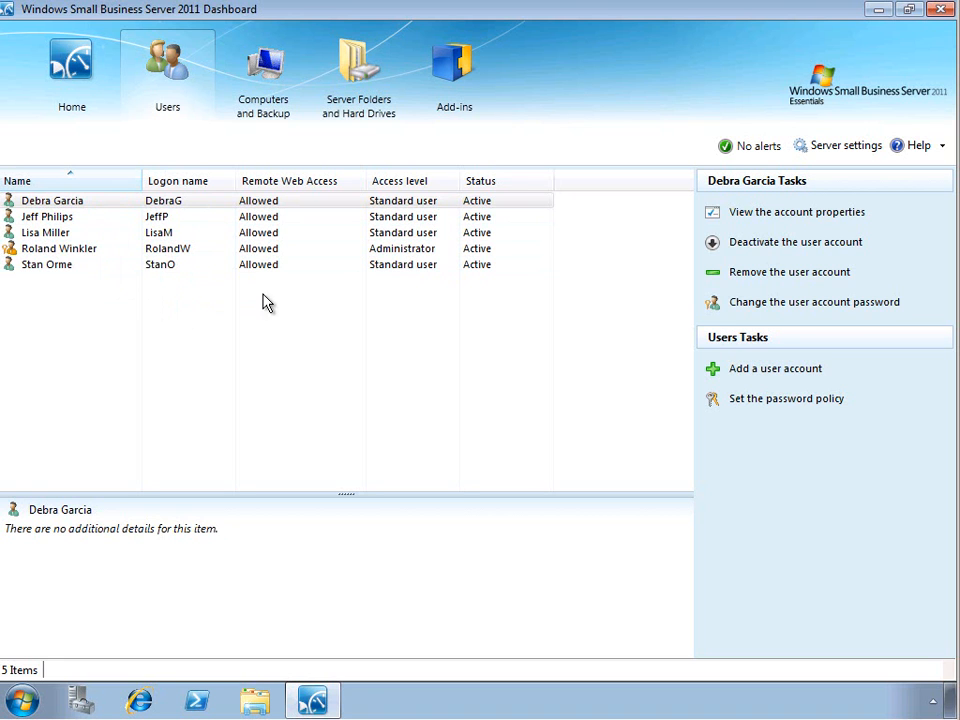
{"action": "mouse_move", "coordinate": [392, 297]}
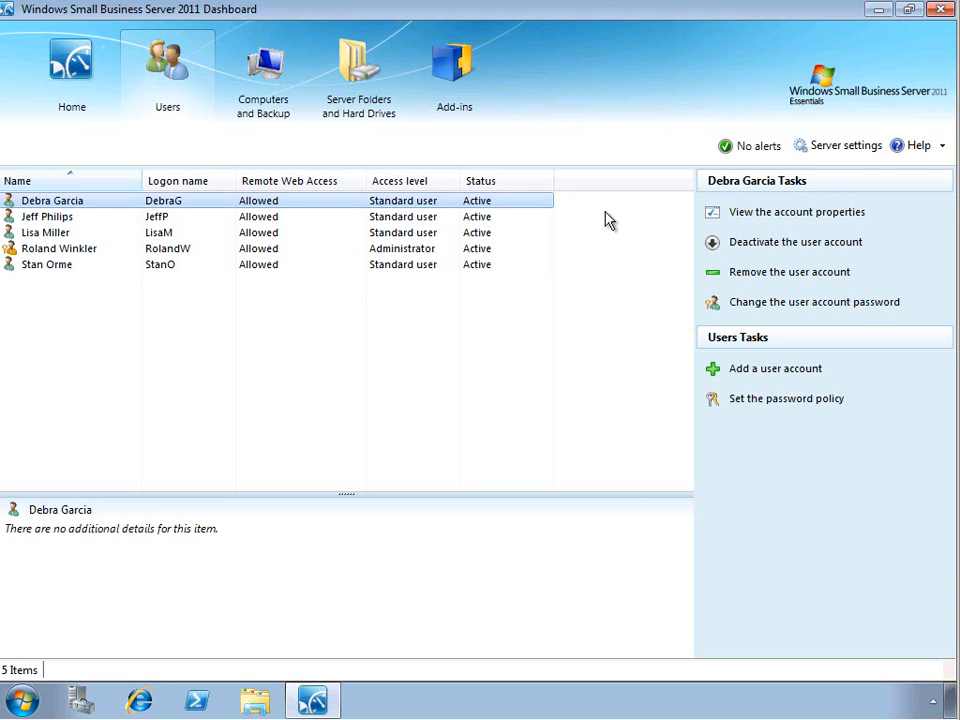
{"action": "mouse_move", "coordinate": [875, 212]}
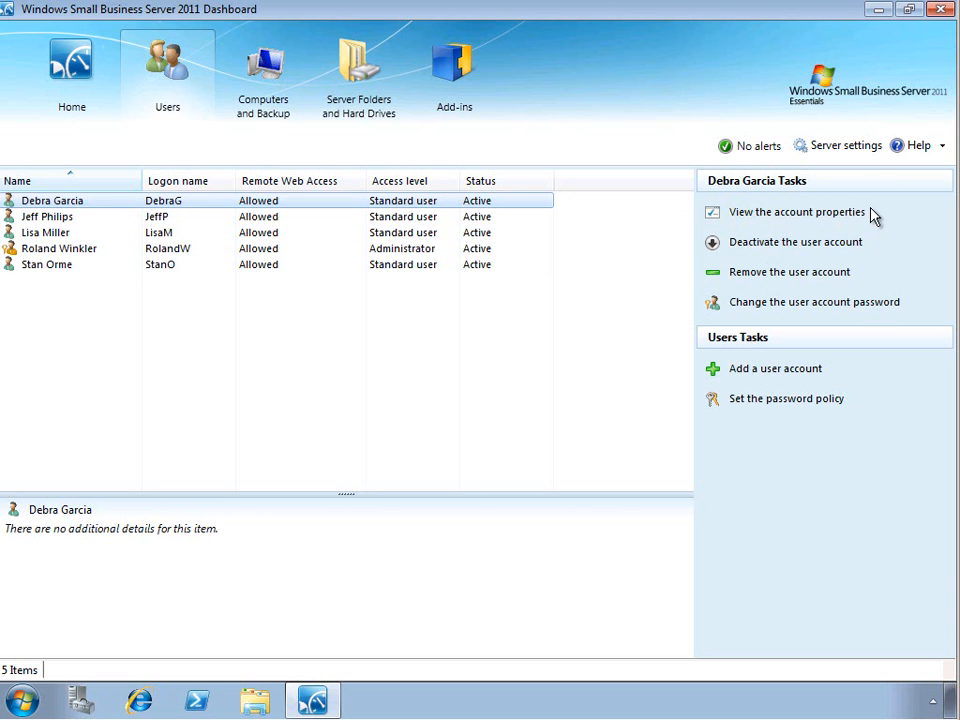
{"action": "mouse_move", "coordinate": [877, 226]}
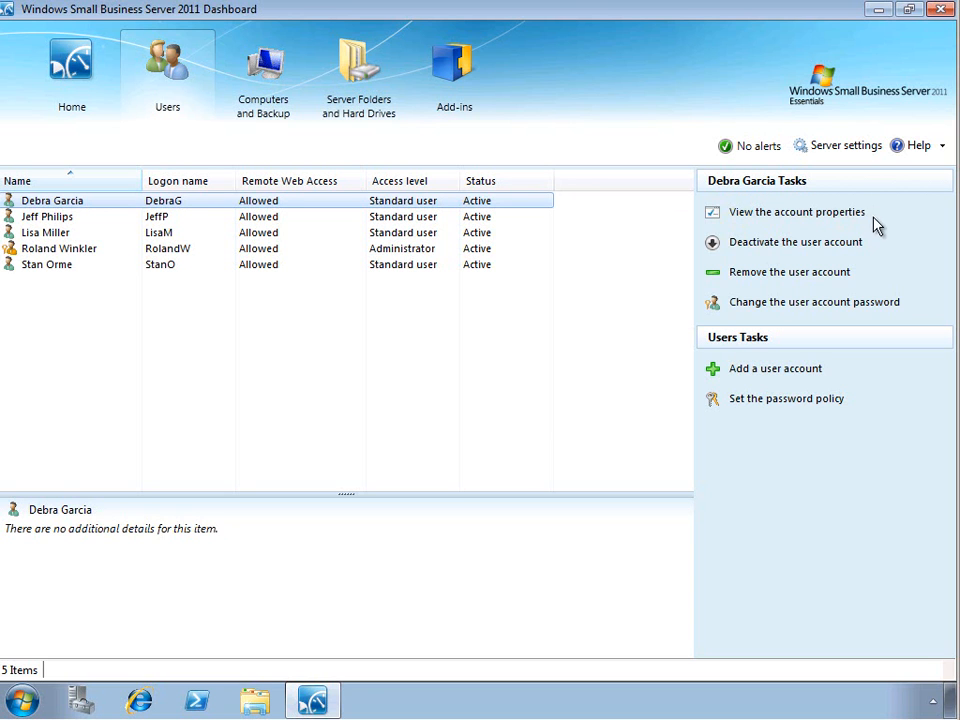
{"action": "mouse_move", "coordinate": [872, 258]}
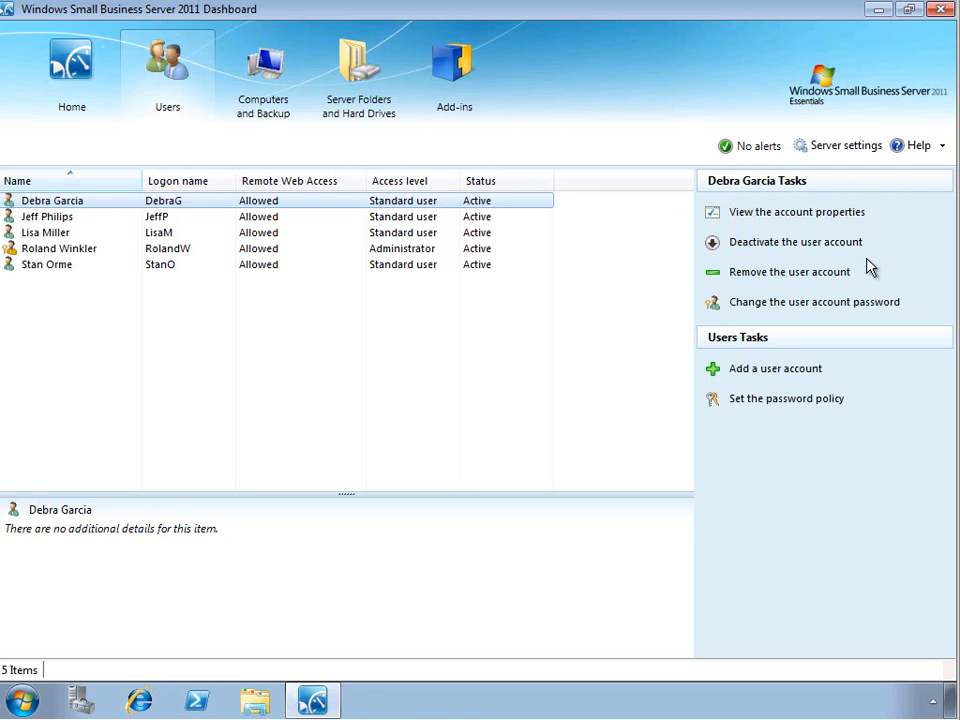
{"action": "mouse_move", "coordinate": [865, 278]}
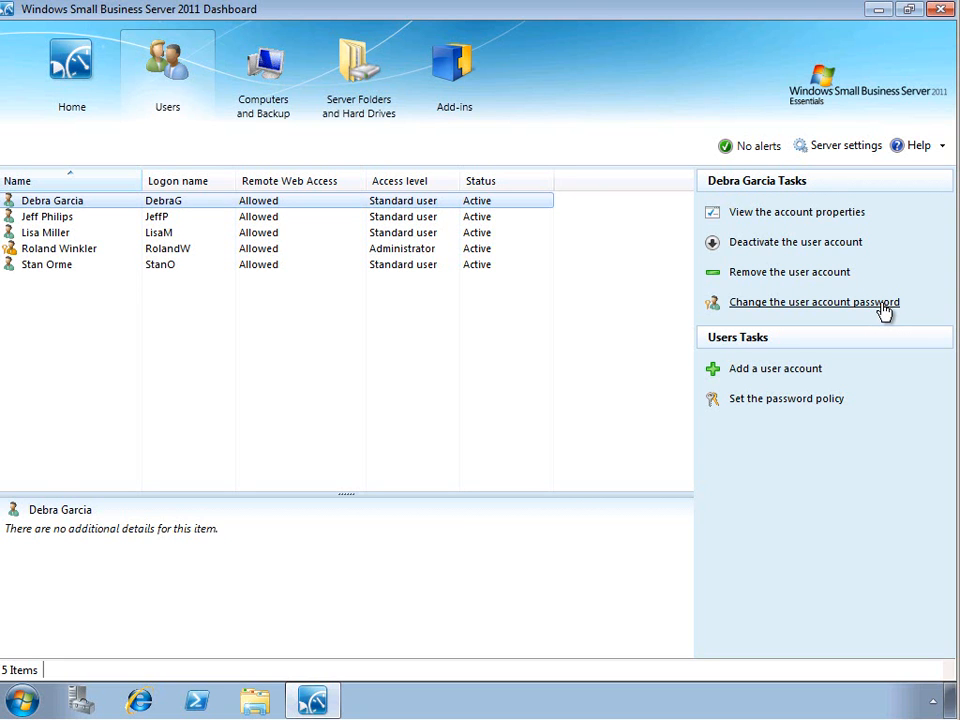
{"action": "mouse_move", "coordinate": [866, 340]}
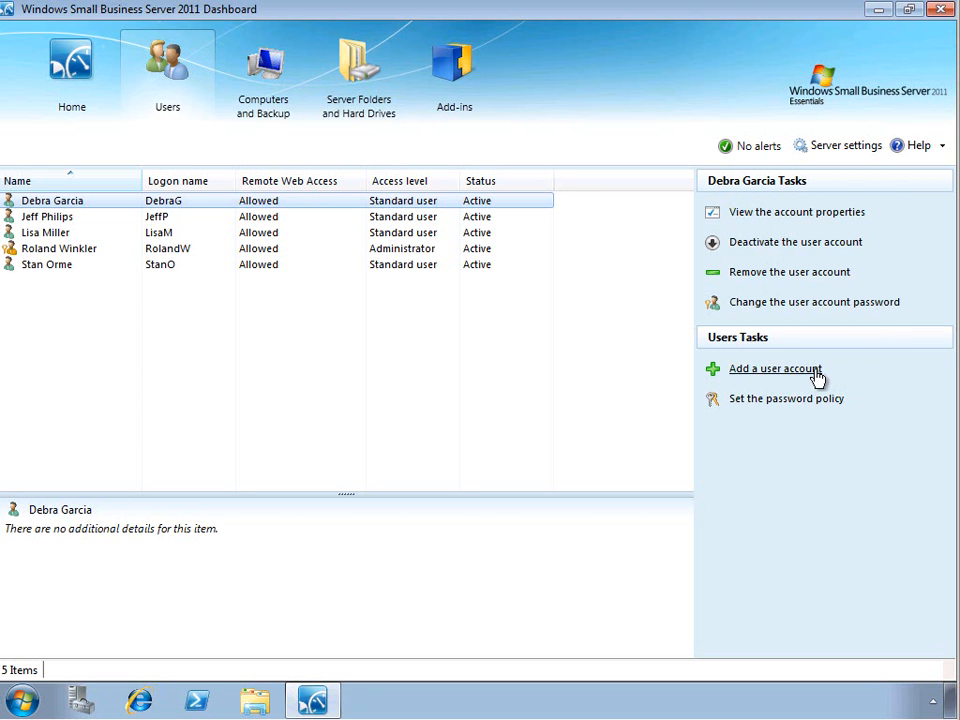
{"action": "left_click", "coordinate": [775, 368]}
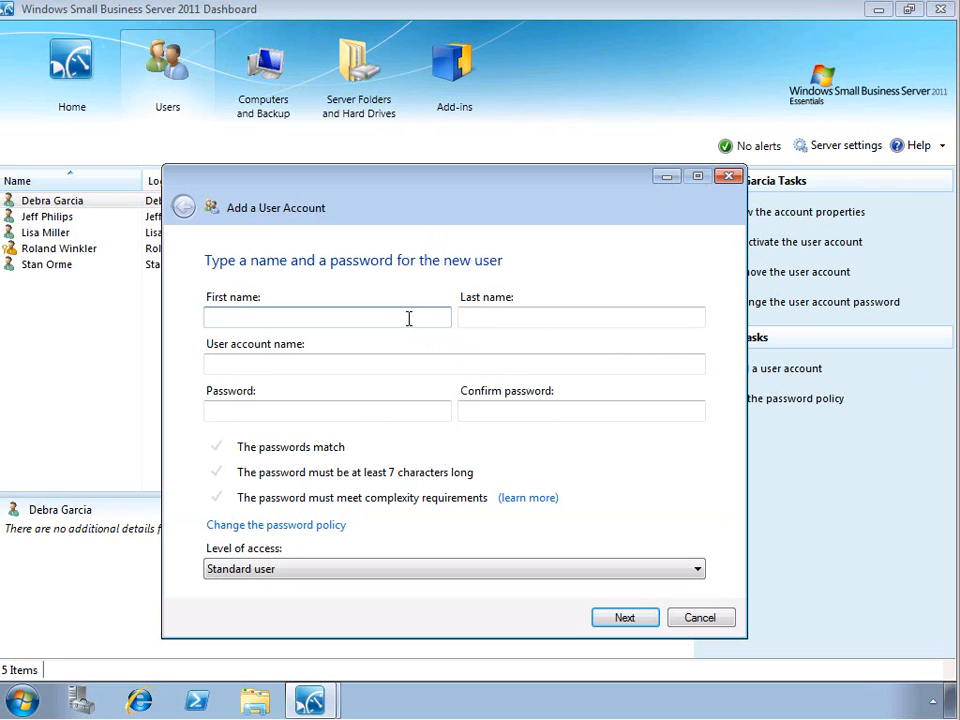
{"action": "type", "text": "Kevin"}
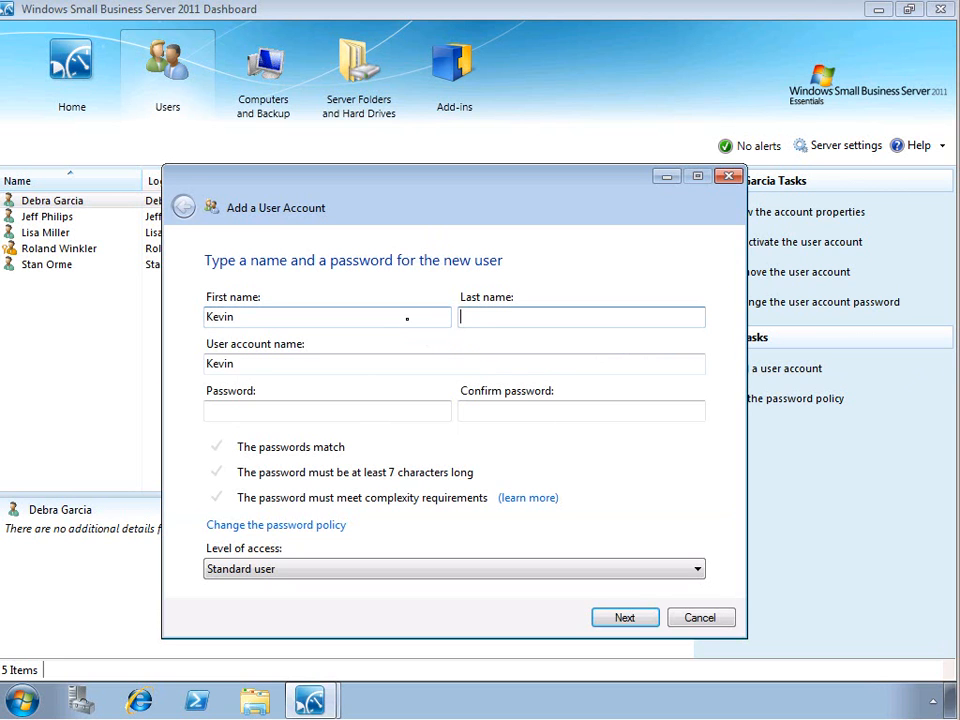
{"action": "type", "text": "Browne"}
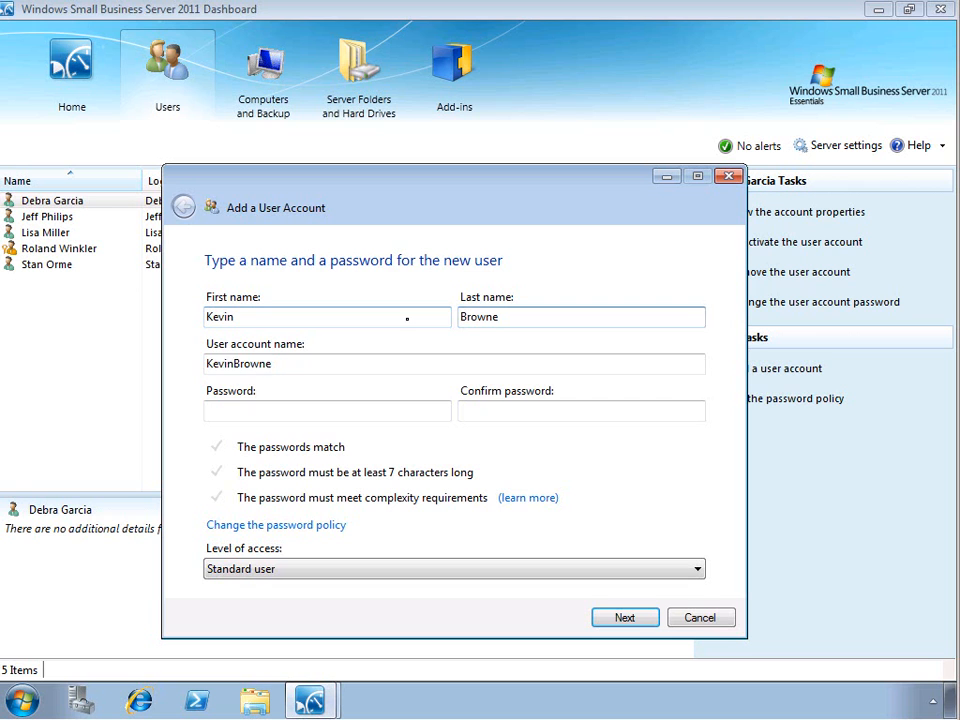
{"action": "key", "text": "Backspace"}
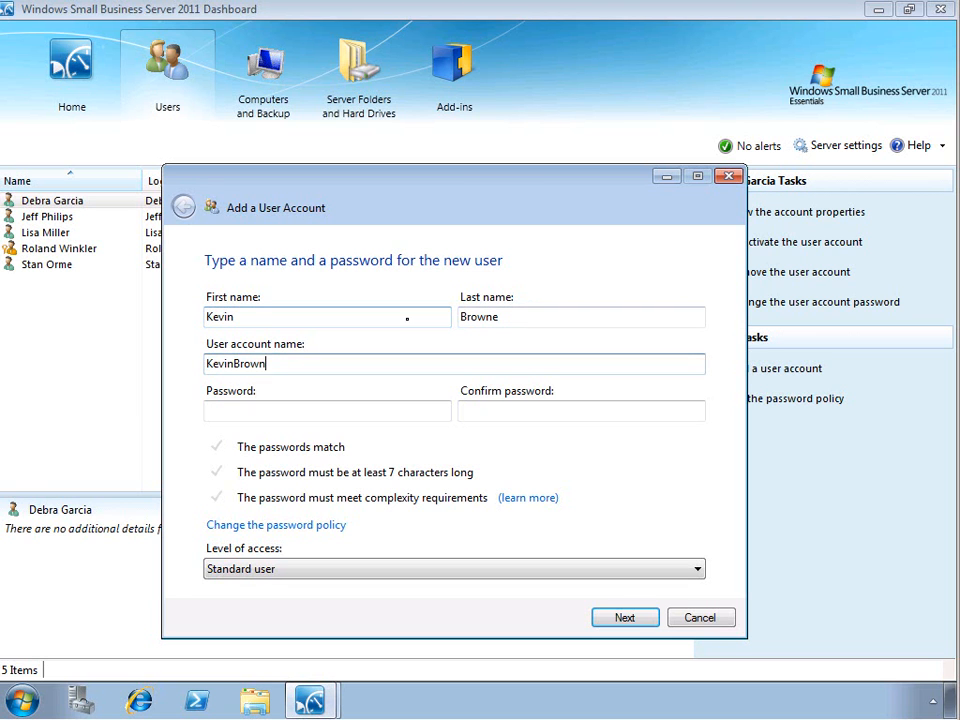
{"action": "key", "text": "BackSpace"}
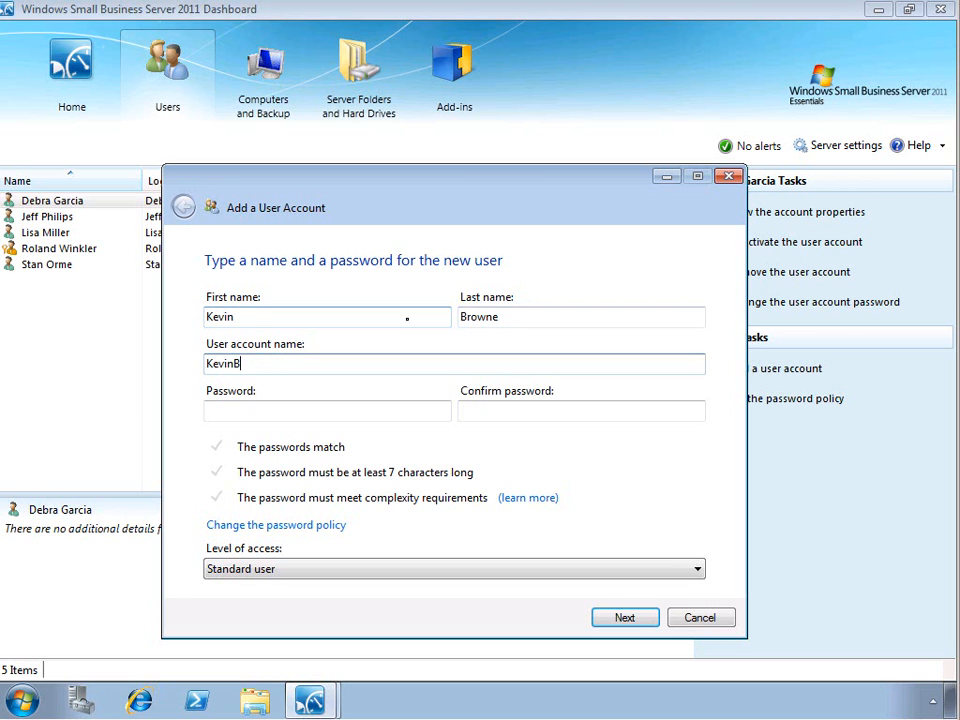
{"action": "left_click", "coordinate": [328, 410]}
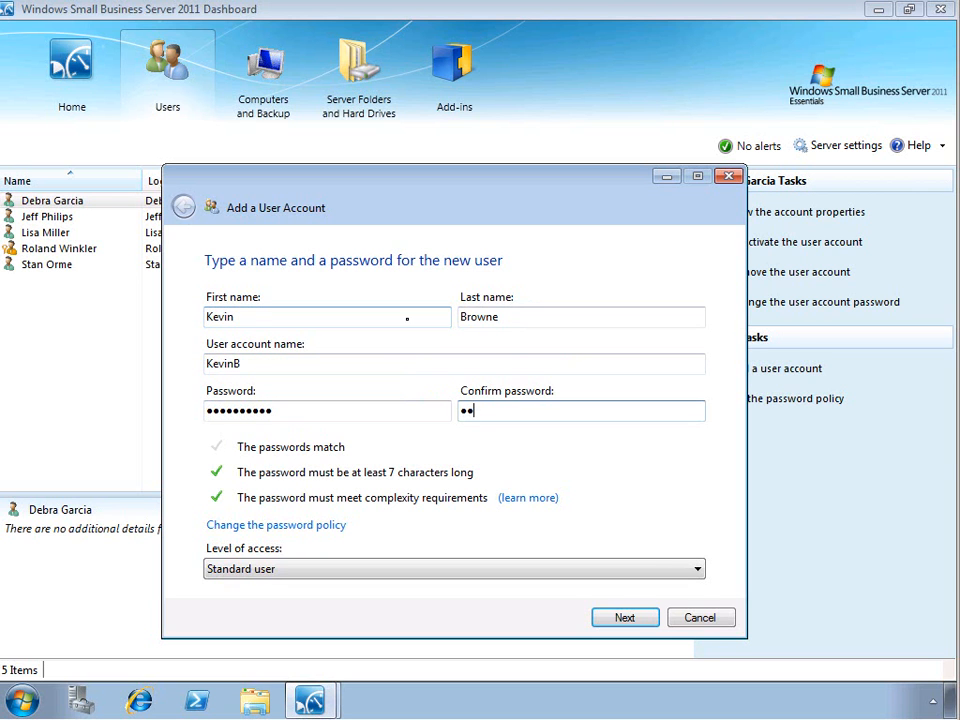
{"action": "type", "text": "•••••••••"}
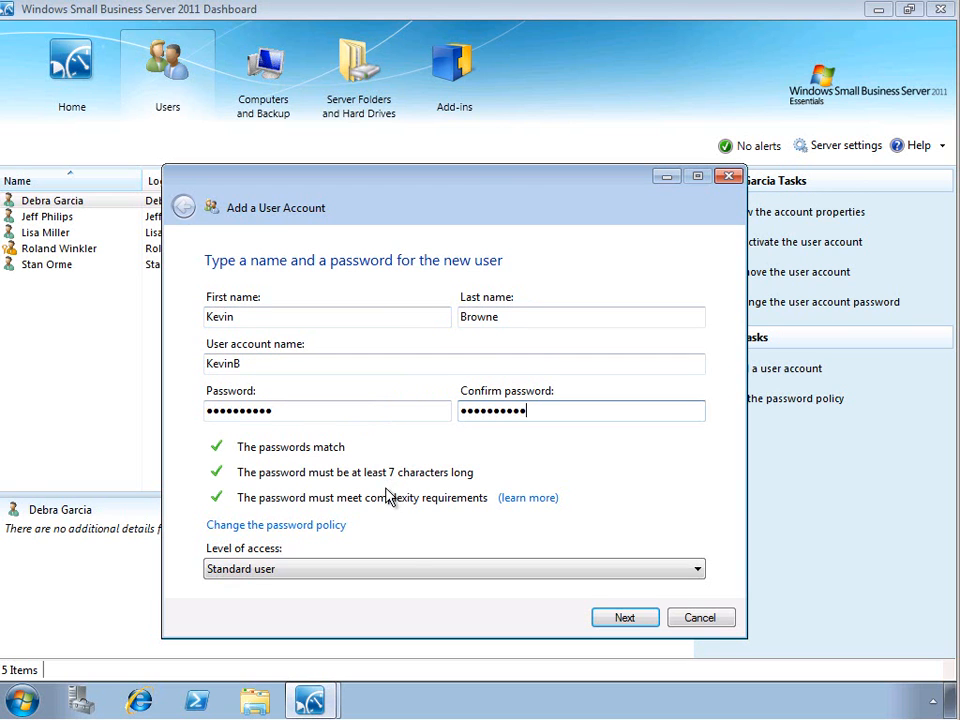
{"action": "left_click", "coordinate": [453, 568]}
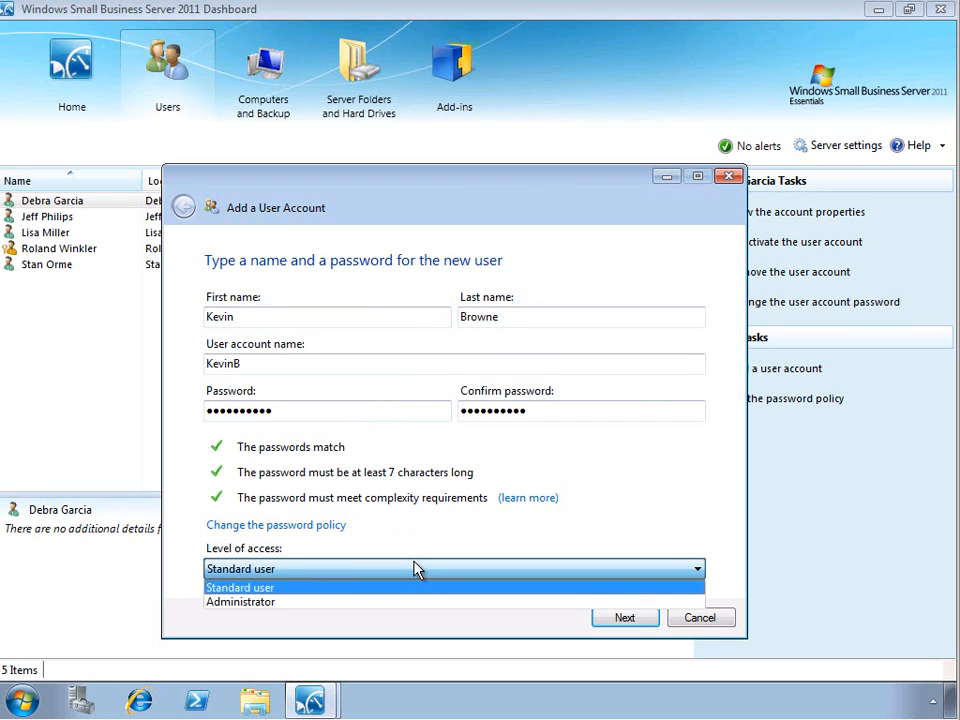
{"action": "mouse_move", "coordinate": [427, 601]}
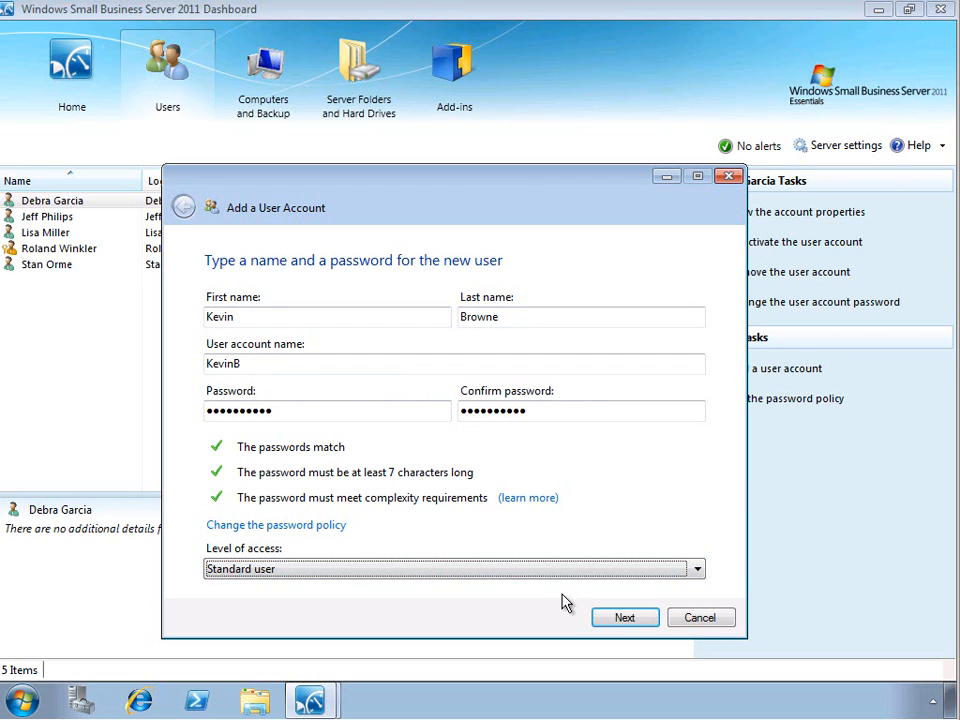
Set Company and Marketing folders to Read/Write, leaving Sales Read only.
{"action": "left_click", "coordinate": [624, 617]}
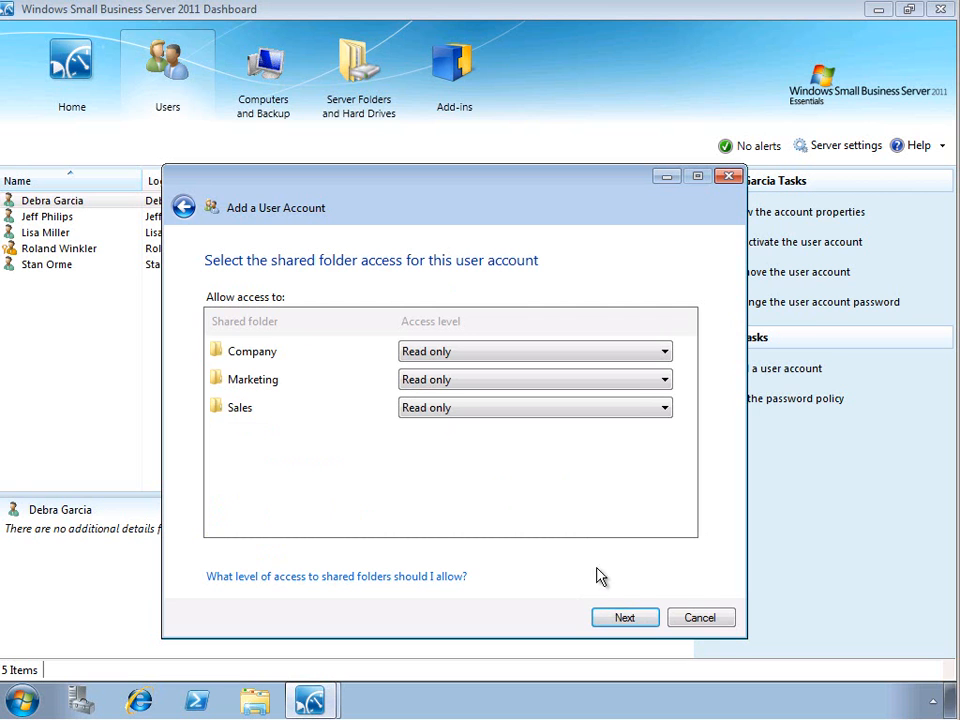
{"action": "mouse_move", "coordinate": [568, 418]}
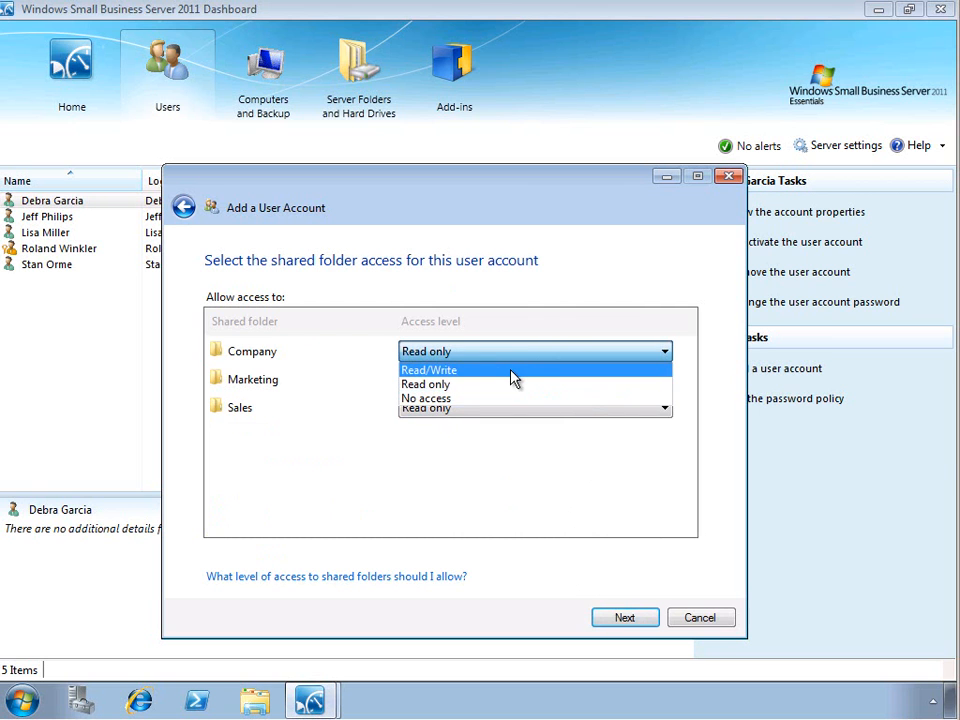
{"action": "mouse_move", "coordinate": [490, 384]}
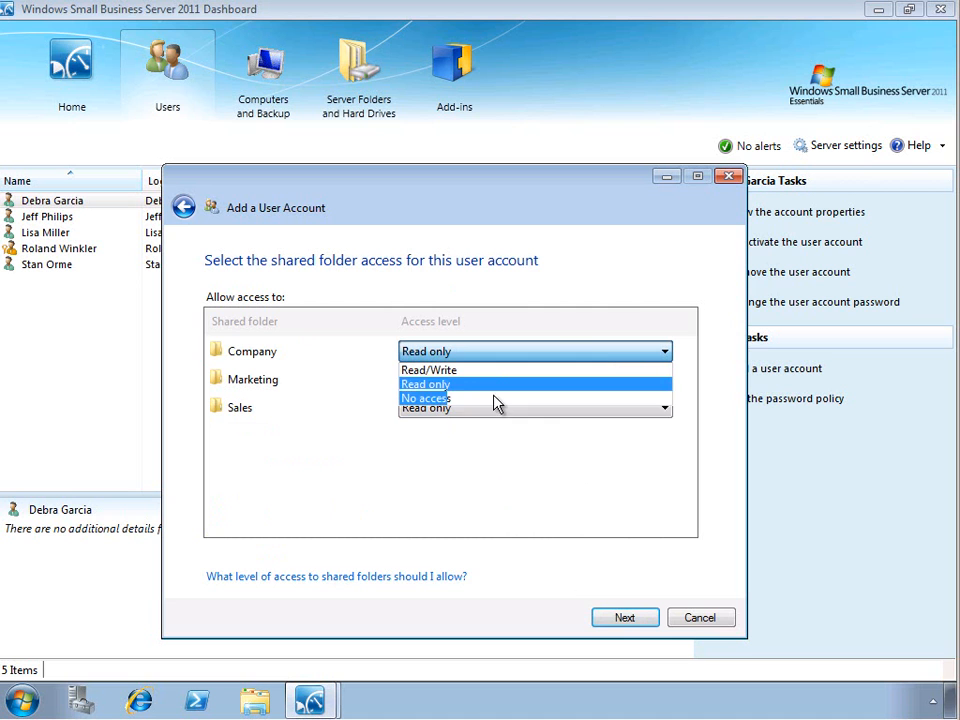
{"action": "mouse_move", "coordinate": [500, 373]}
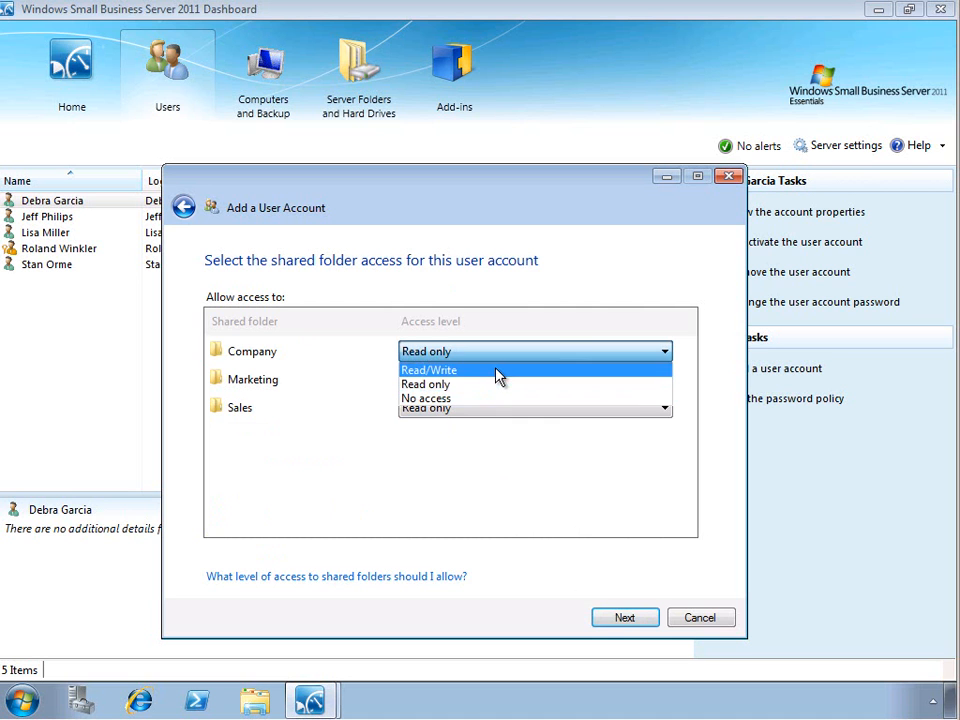
{"action": "left_click", "coordinate": [428, 369]}
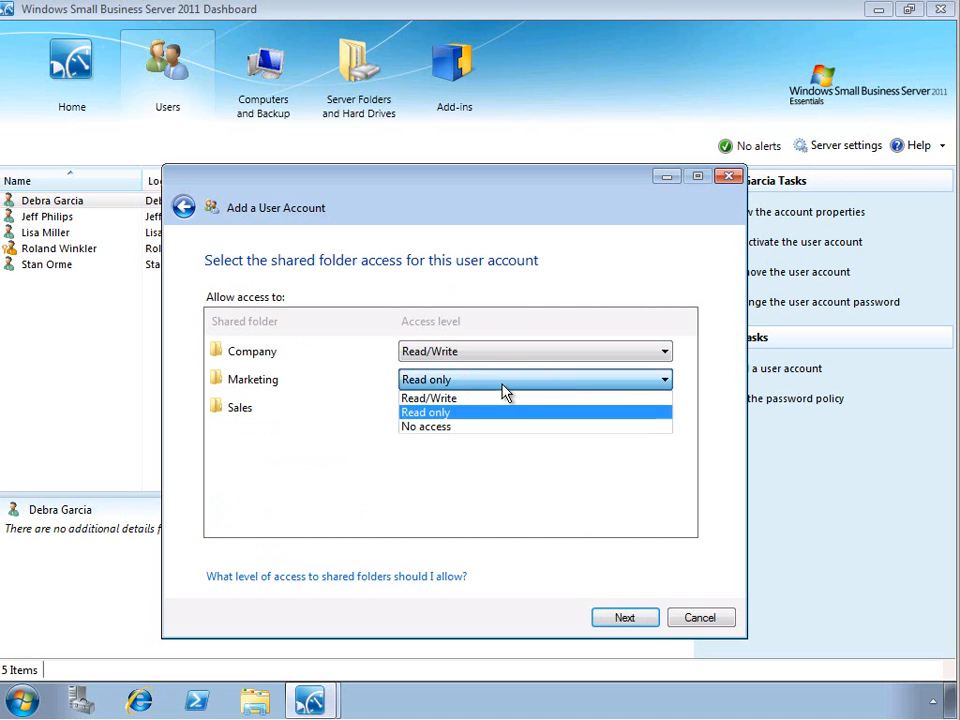
{"action": "left_click", "coordinate": [428, 398]}
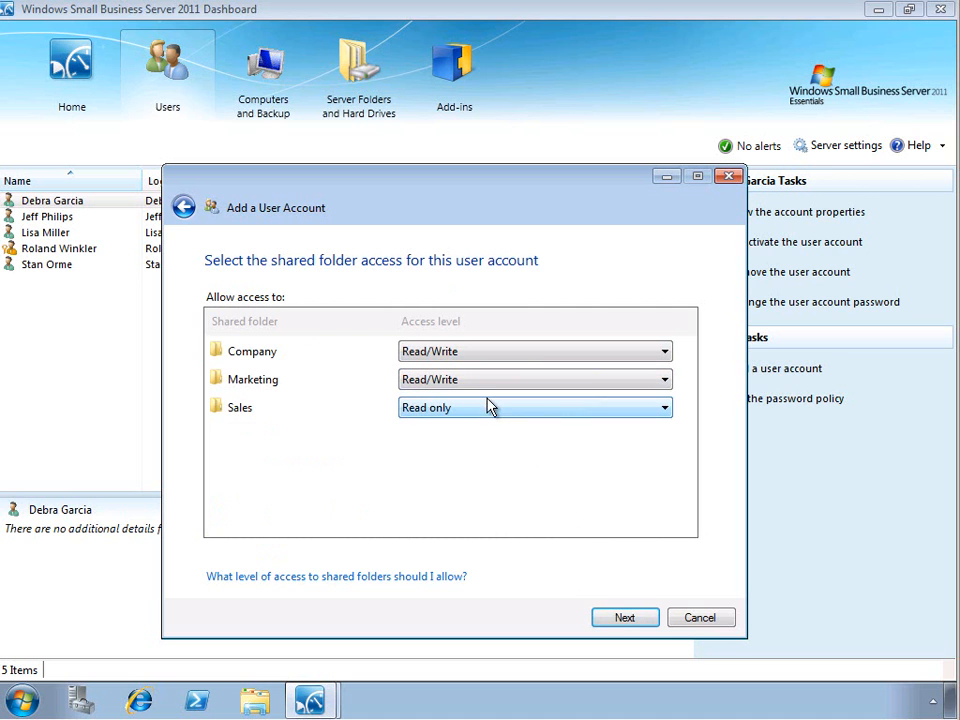
{"action": "mouse_move", "coordinate": [488, 384]}
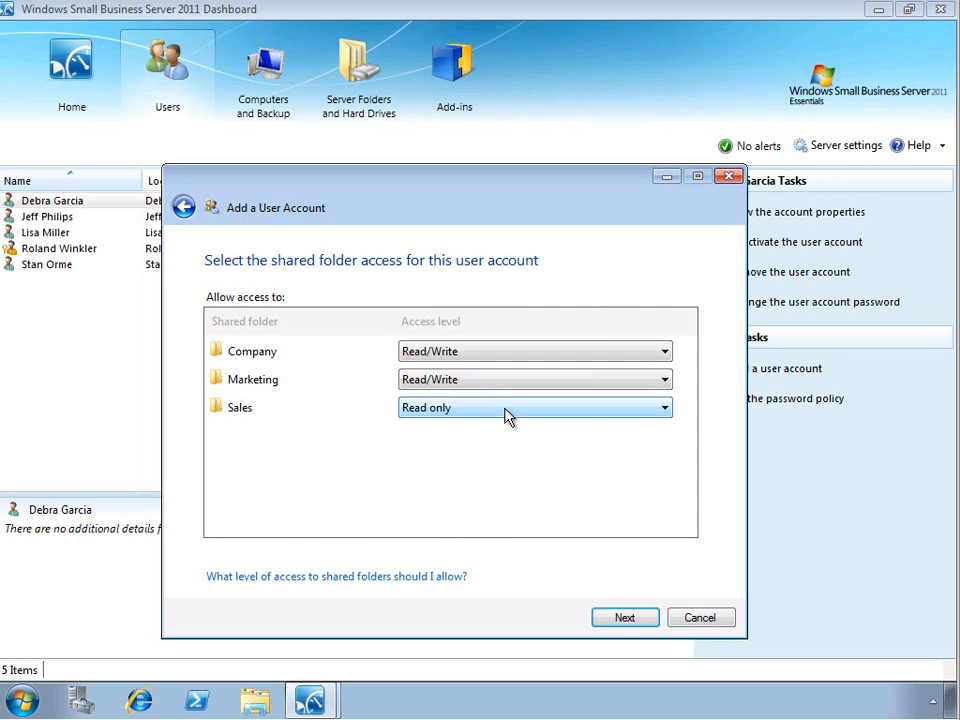
{"action": "left_click", "coordinate": [624, 617]}
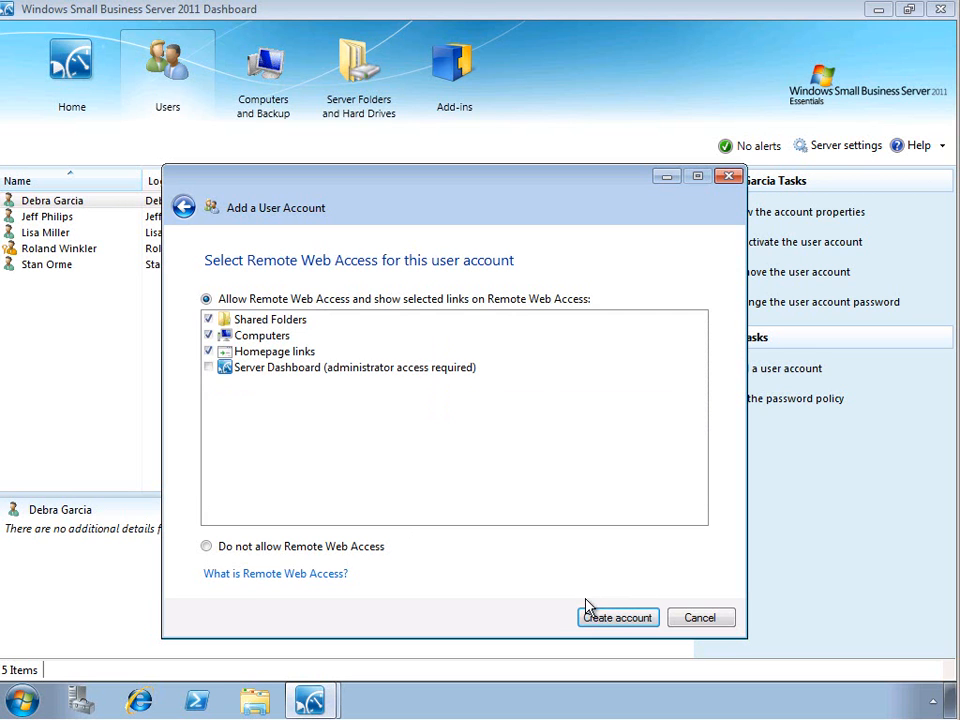
{"action": "mouse_move", "coordinate": [491, 515]}
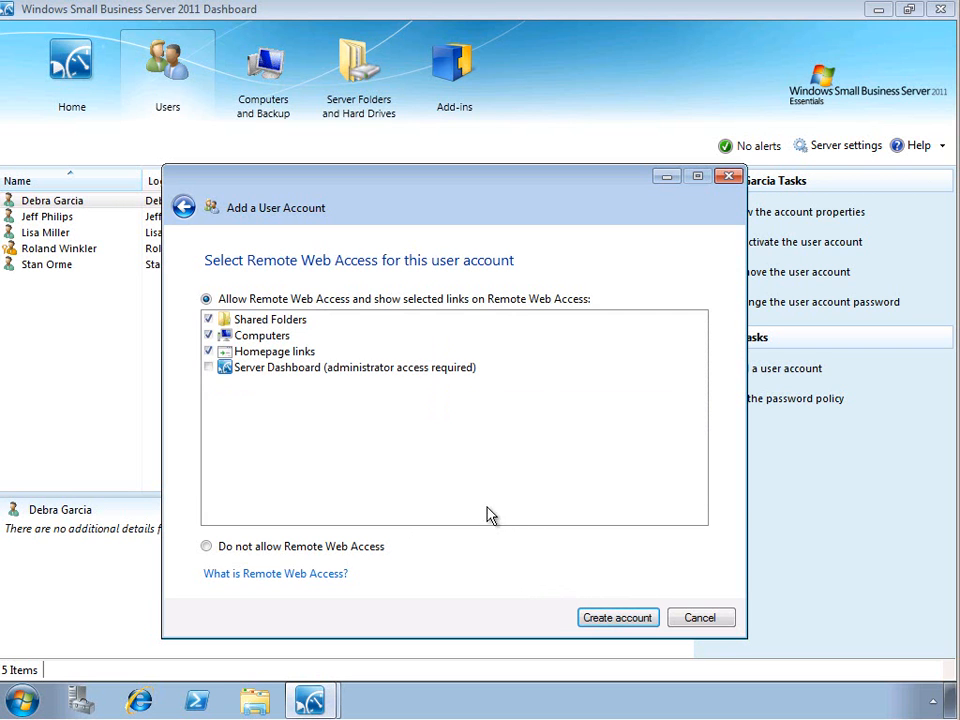
{"action": "mouse_move", "coordinate": [465, 491]}
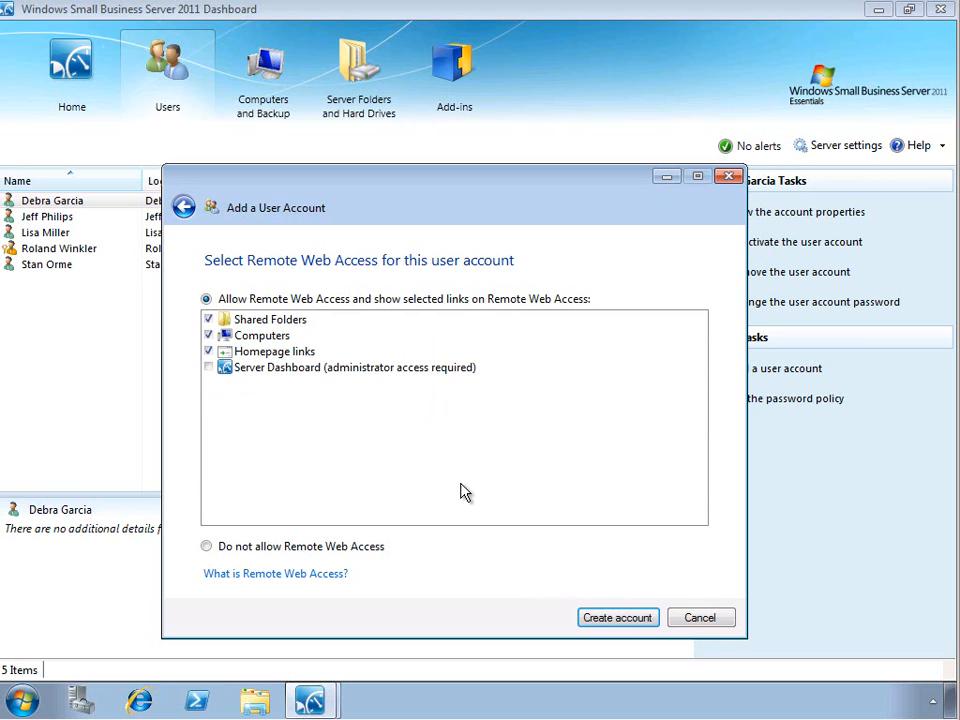
{"action": "mouse_move", "coordinate": [448, 474]}
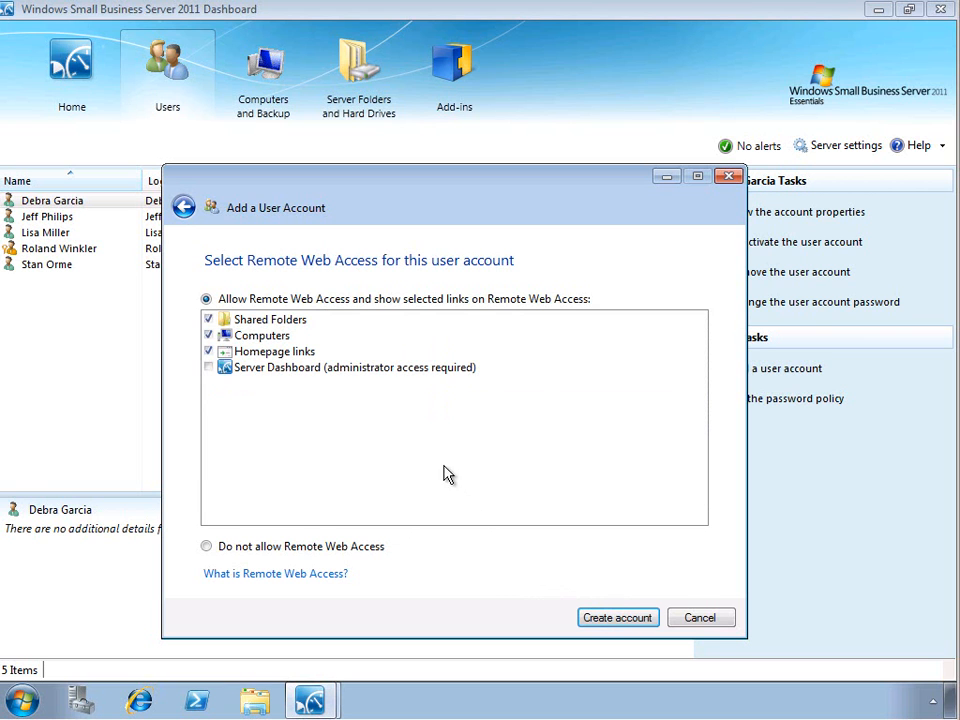
{"action": "mouse_move", "coordinate": [350, 313]}
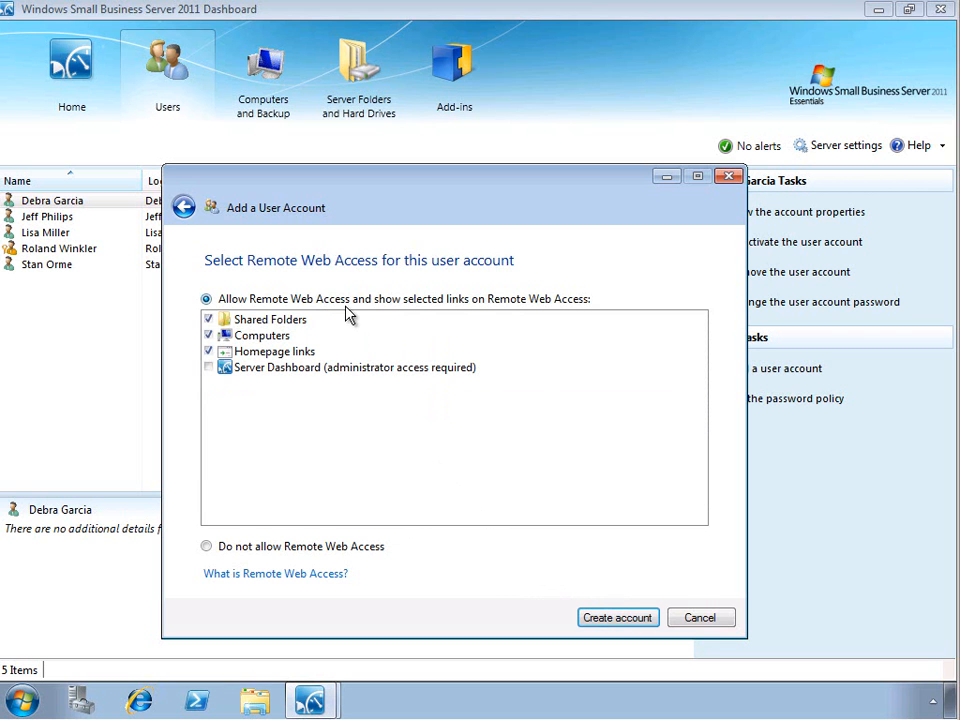
{"action": "mouse_move", "coordinate": [285, 553]}
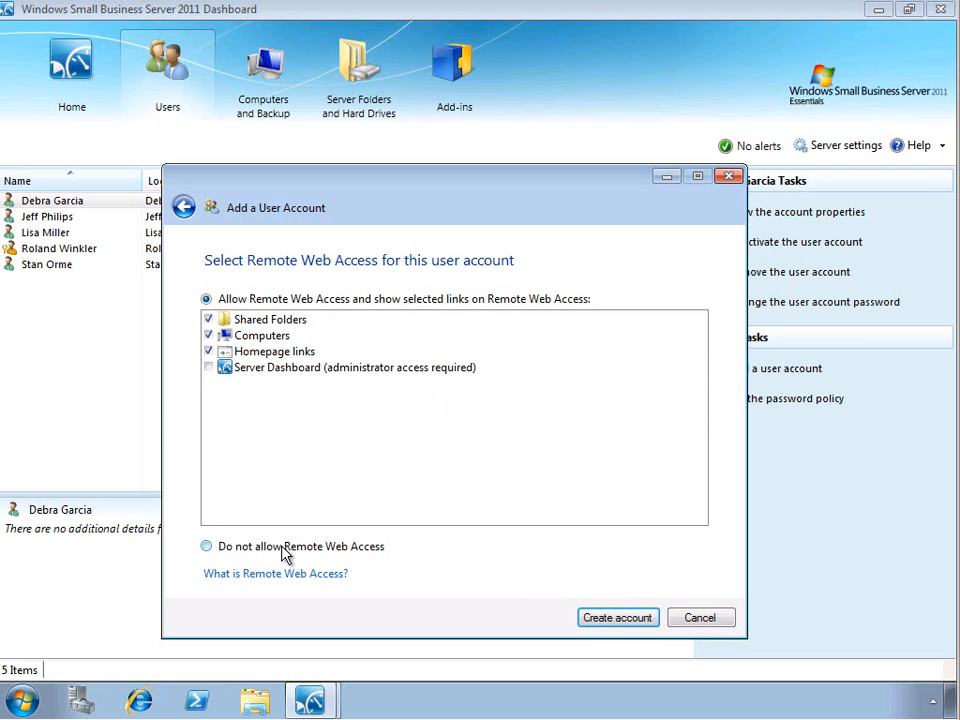
{"action": "mouse_move", "coordinate": [289, 454]}
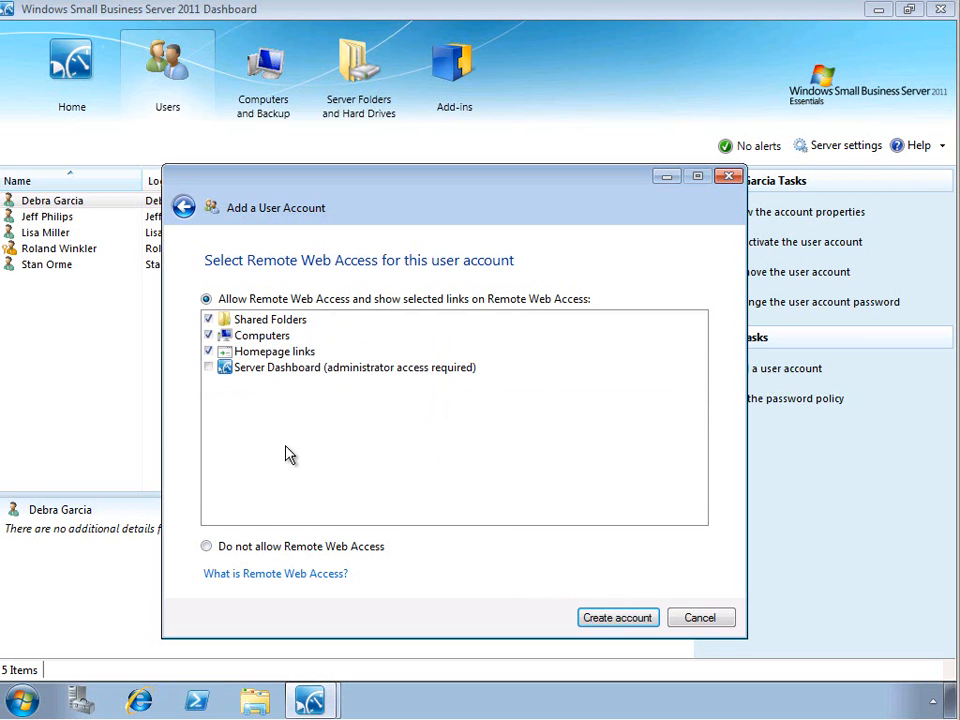
{"action": "mouse_move", "coordinate": [273, 327]}
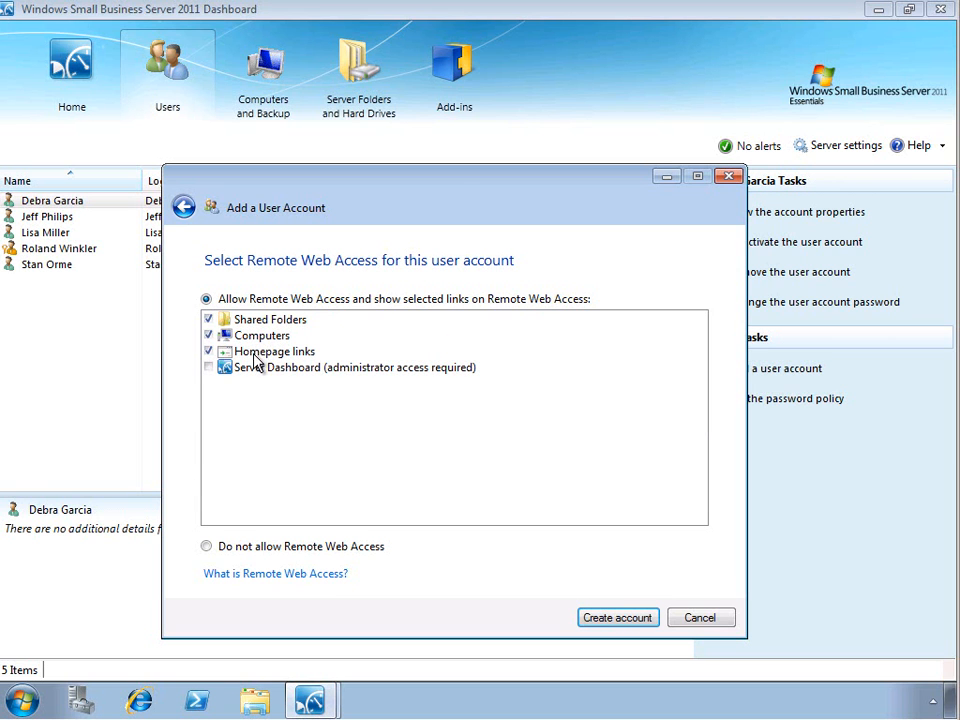
{"action": "mouse_move", "coordinate": [256, 388]}
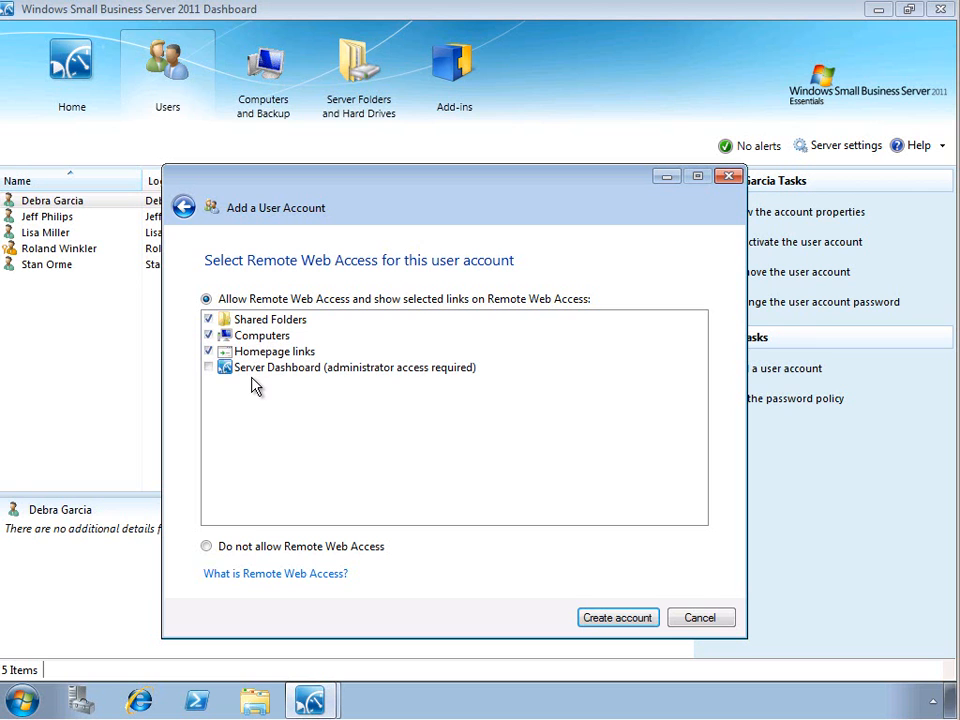
{"action": "mouse_move", "coordinate": [258, 383]}
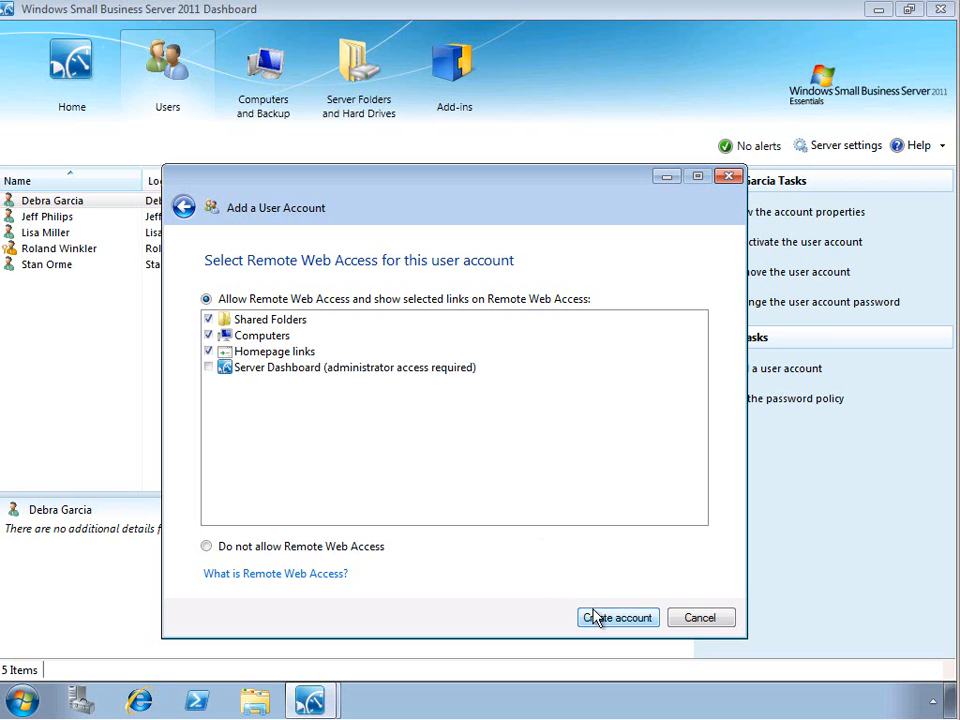
{"action": "left_click", "coordinate": [617, 617]}
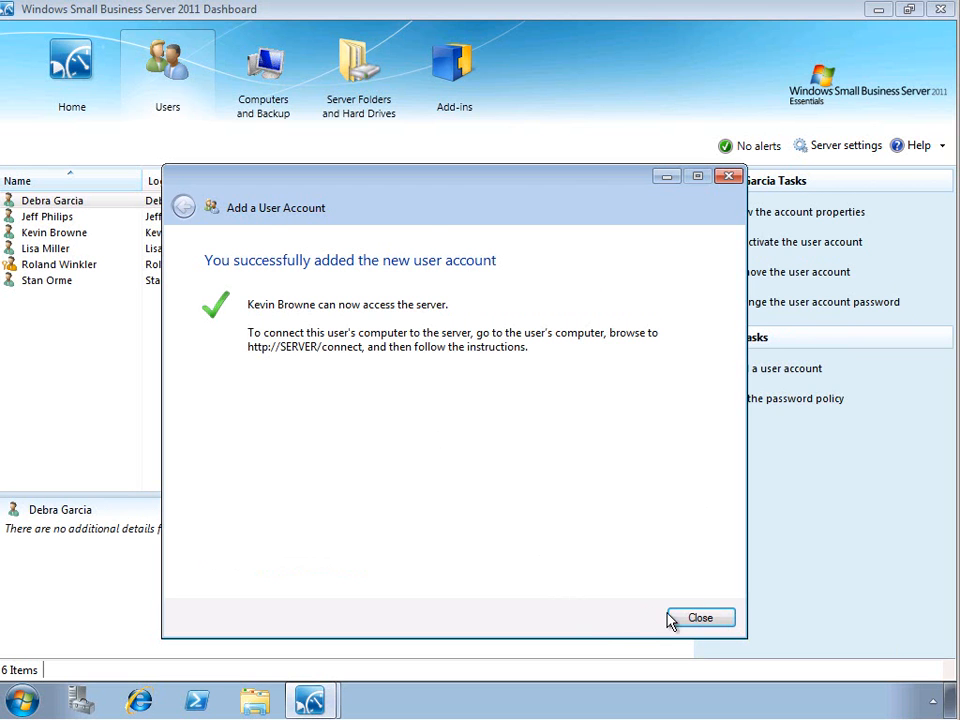
{"action": "left_click", "coordinate": [700, 617]}
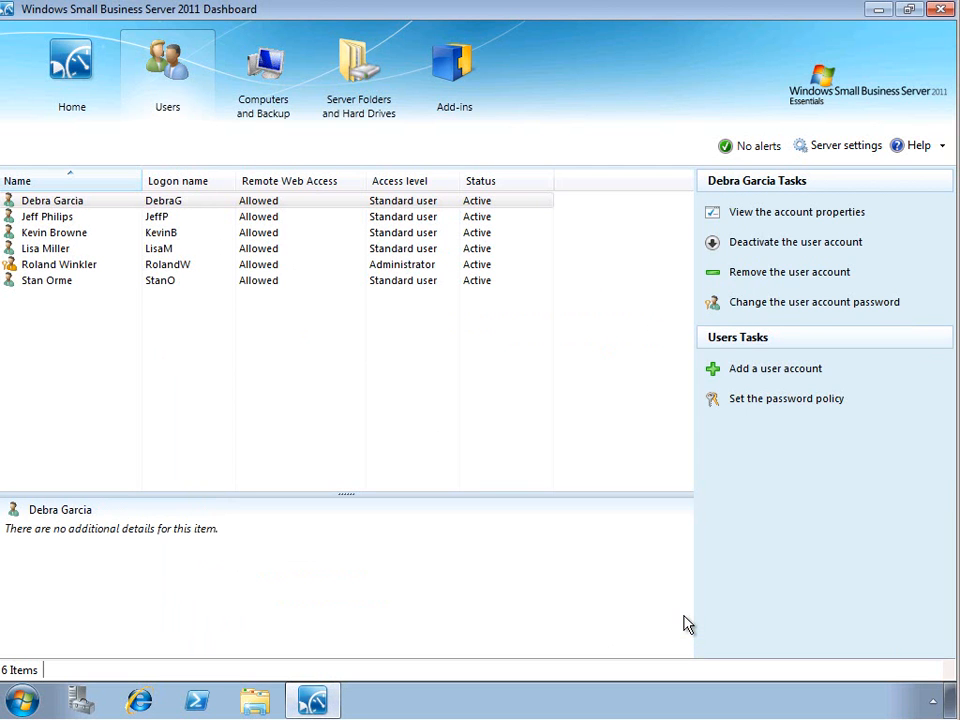
{"action": "left_click", "coordinate": [46, 216]}
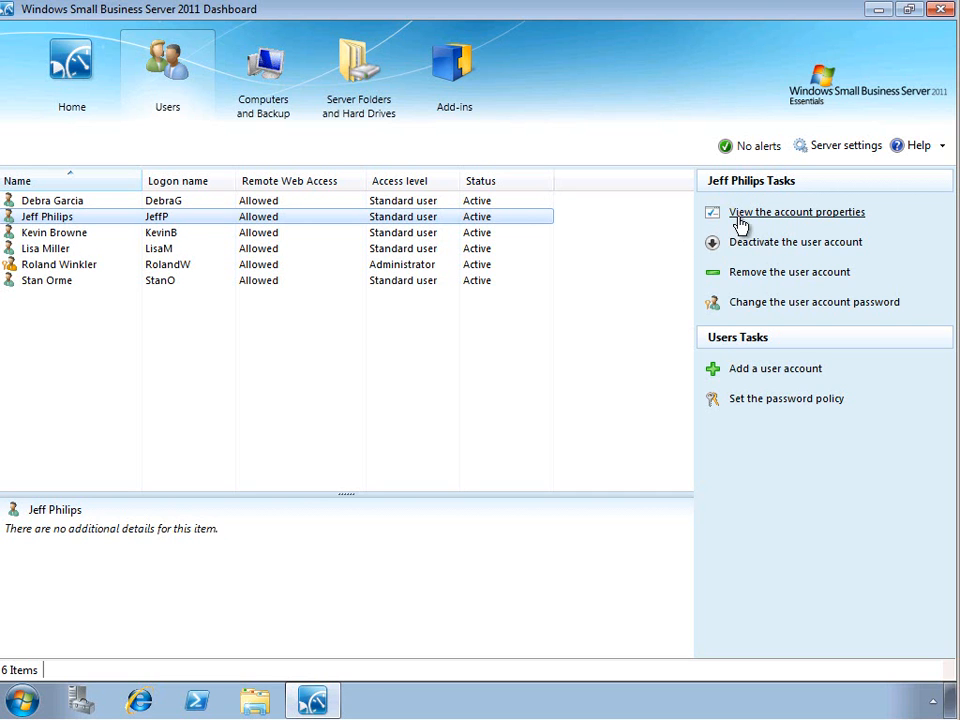
{"action": "left_click", "coordinate": [797, 211]}
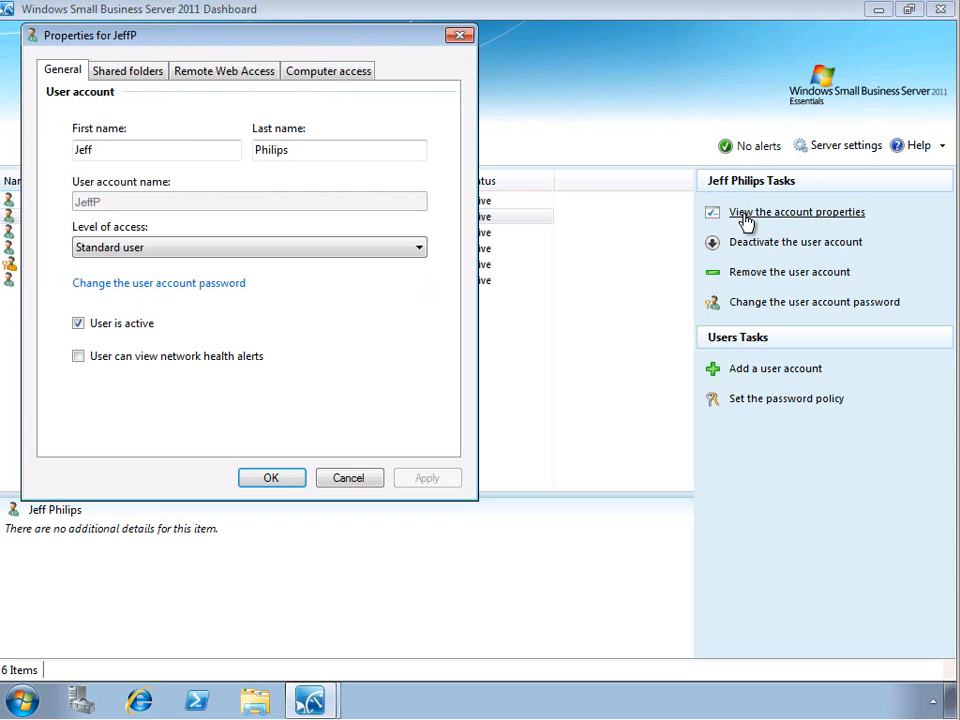
{"action": "mouse_move", "coordinate": [520, 233]}
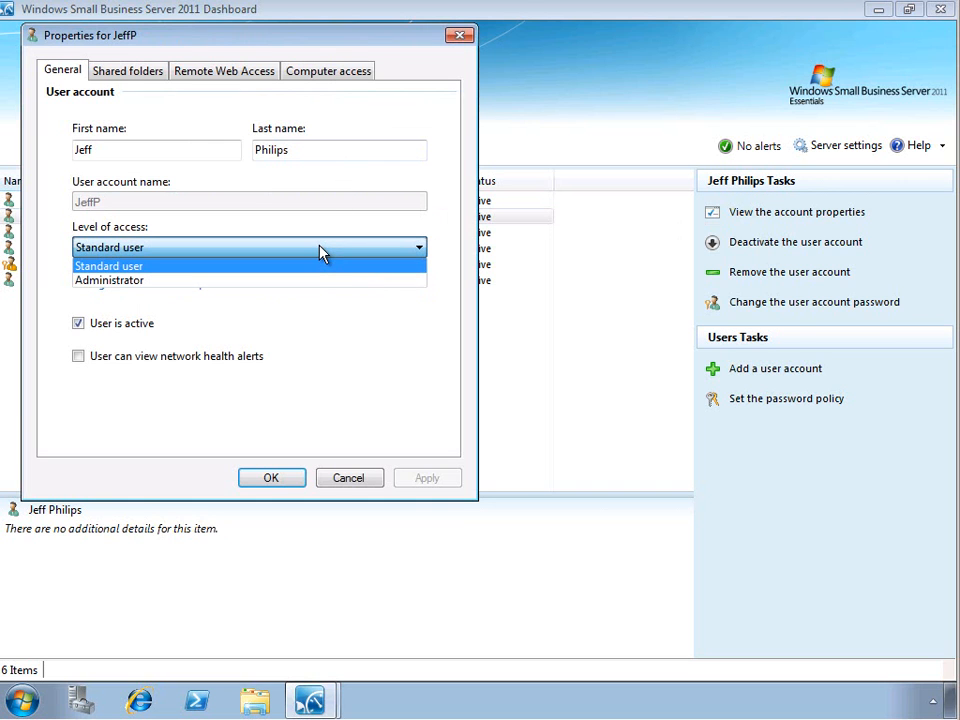
{"action": "mouse_move", "coordinate": [315, 280]}
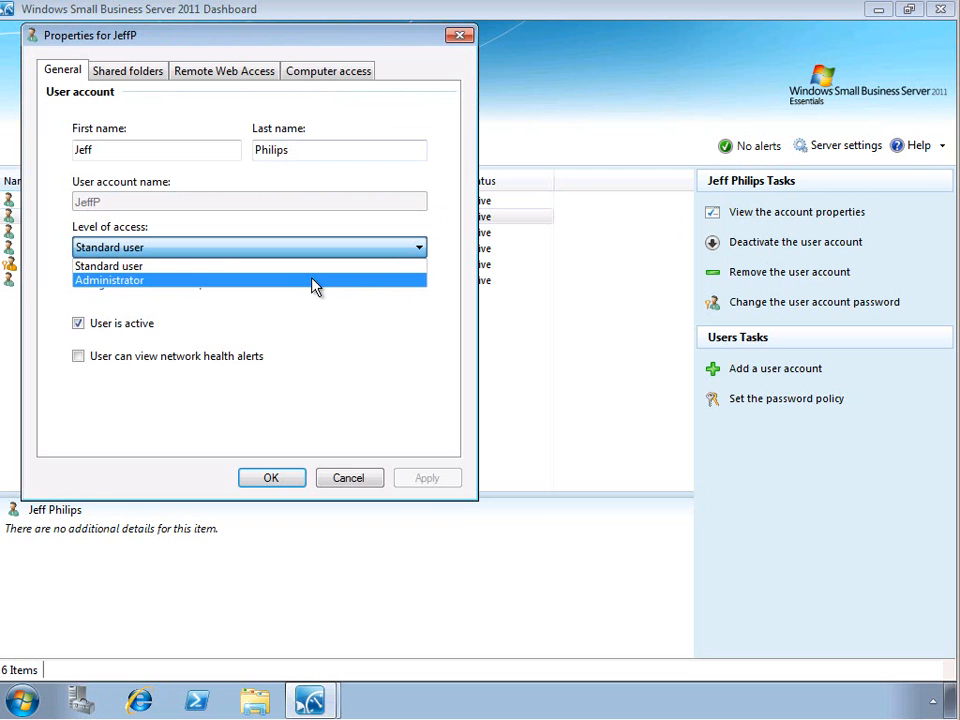
{"action": "mouse_move", "coordinate": [318, 292]}
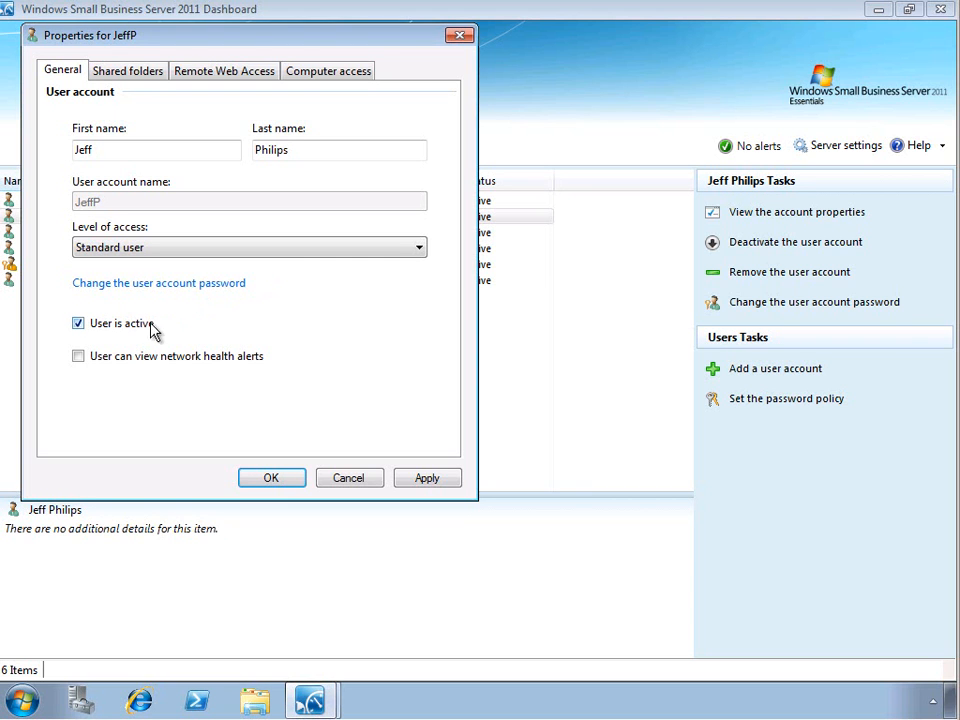
{"action": "mouse_move", "coordinate": [140, 332]}
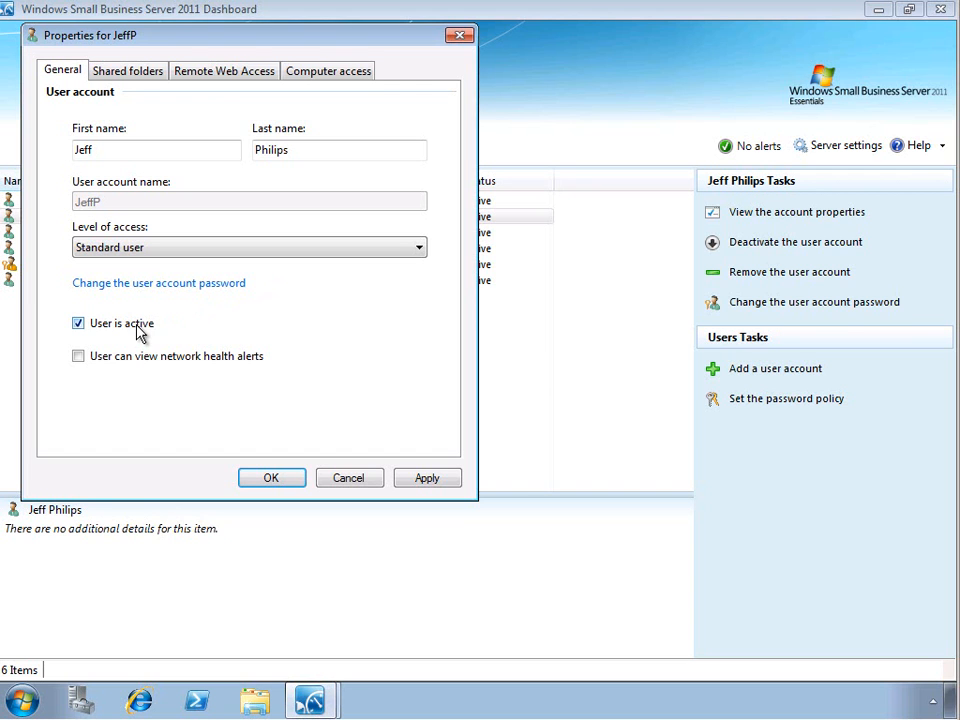
{"action": "mouse_move", "coordinate": [178, 337]}
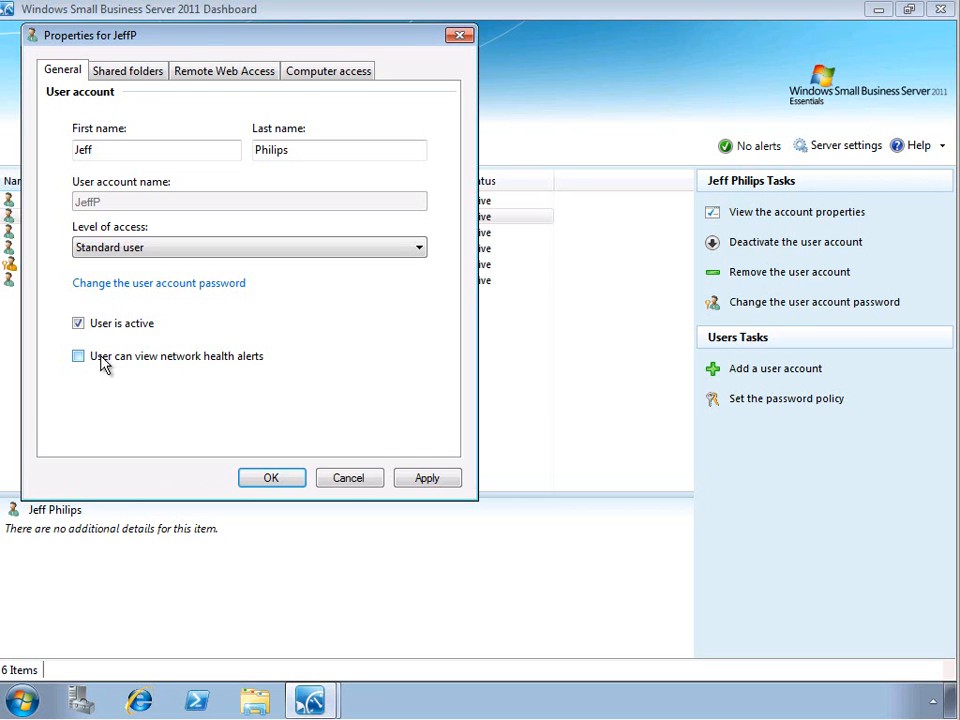
{"action": "left_click", "coordinate": [78, 356]}
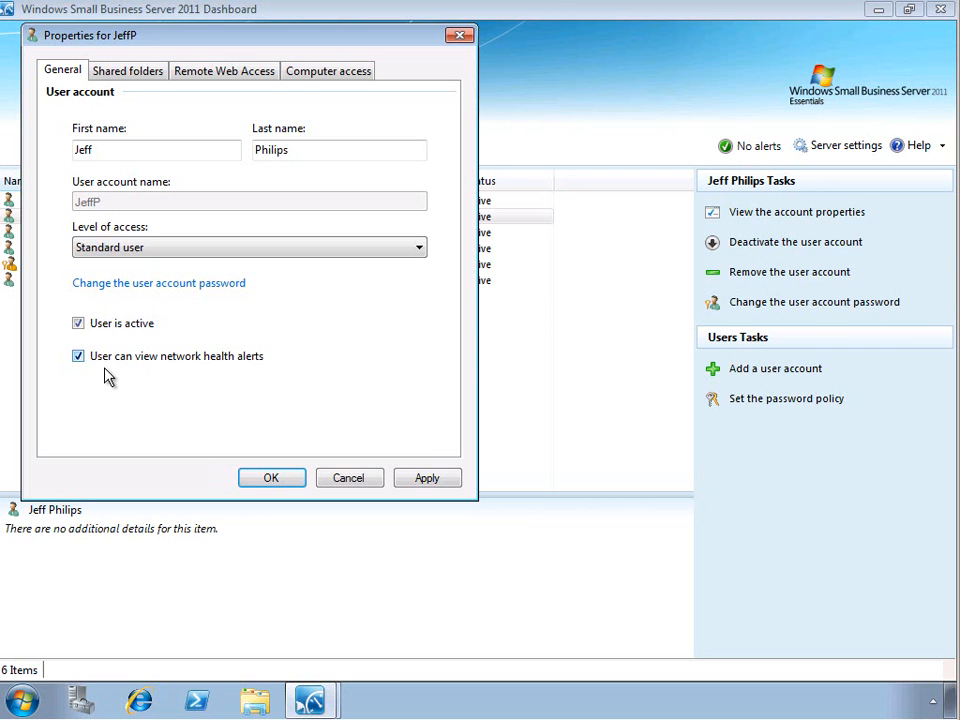
{"action": "mouse_move", "coordinate": [118, 360]}
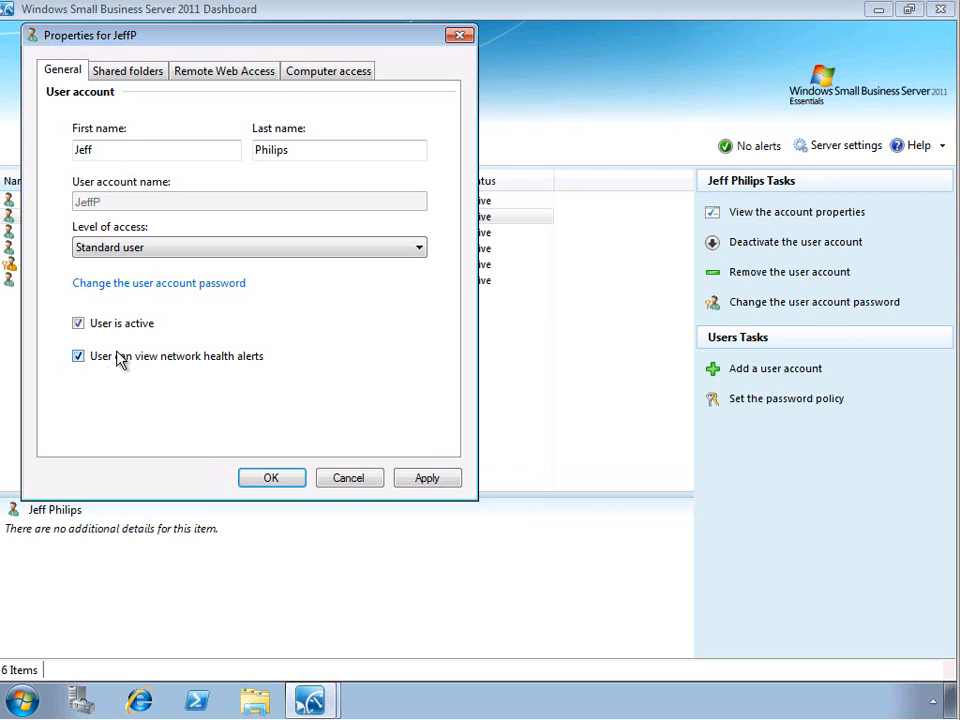
{"action": "left_click", "coordinate": [127, 70]}
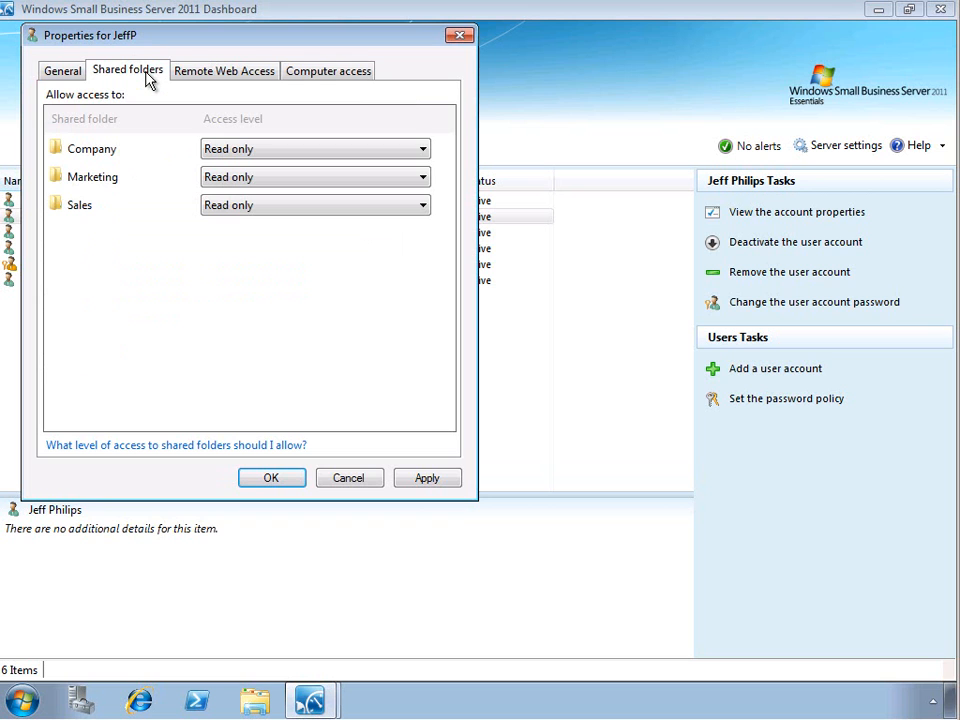
{"action": "mouse_move", "coordinate": [228, 131]}
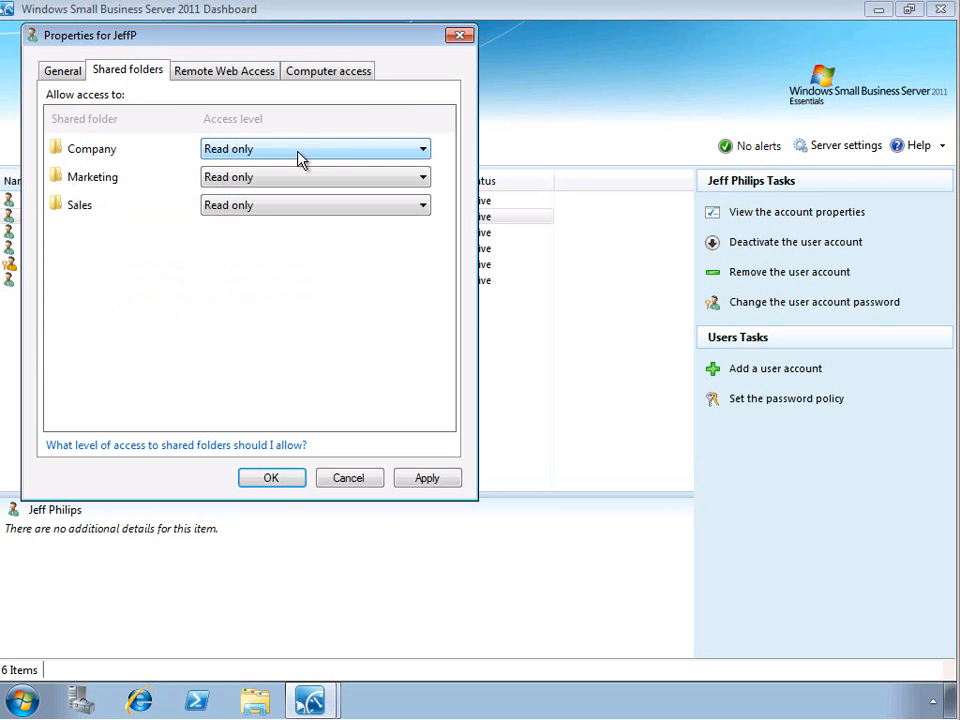
{"action": "left_click", "coordinate": [224, 70]}
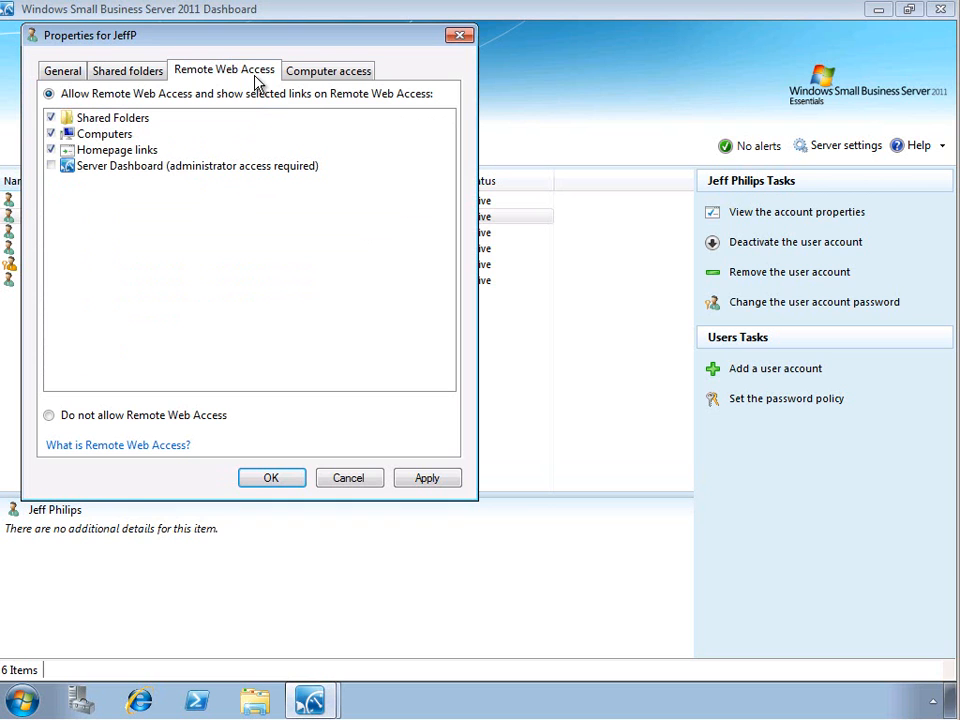
{"action": "mouse_move", "coordinate": [170, 165]}
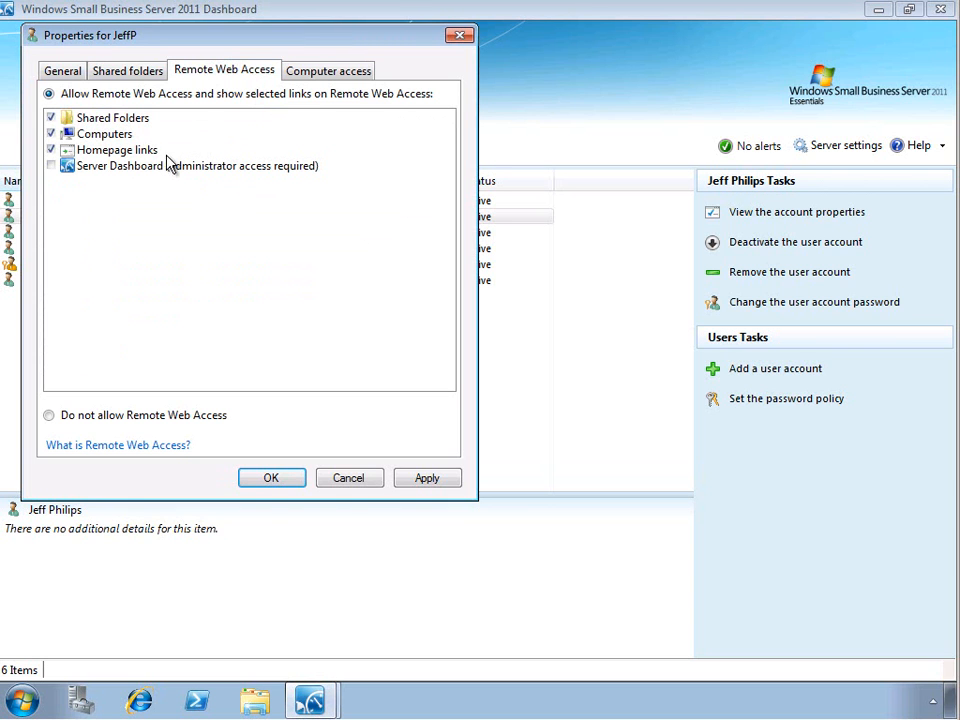
{"action": "mouse_move", "coordinate": [124, 197]}
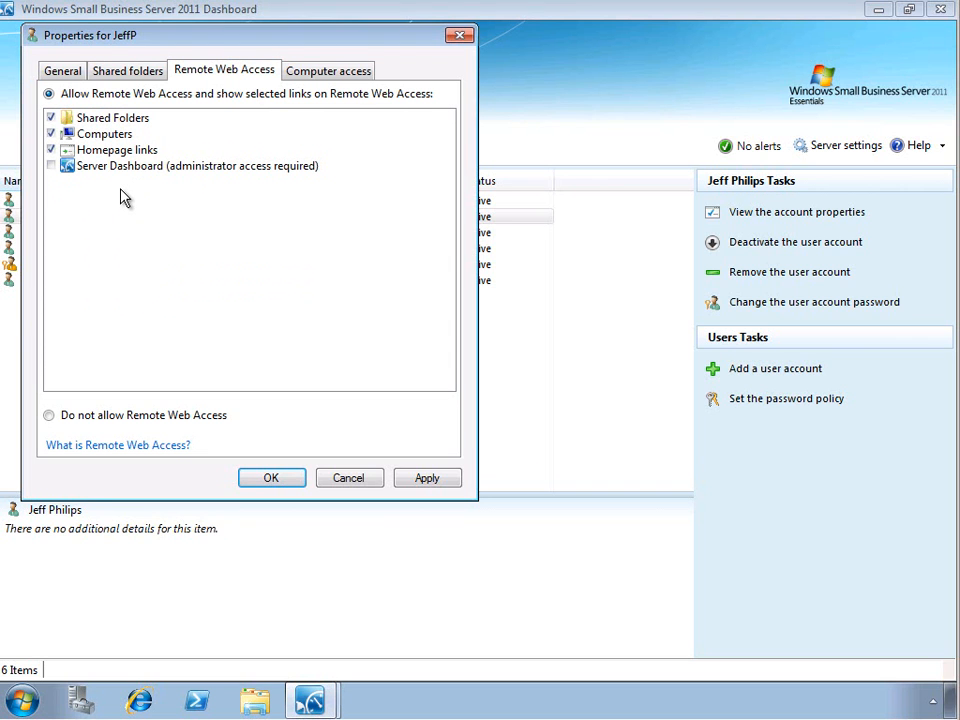
{"action": "mouse_move", "coordinate": [248, 135]}
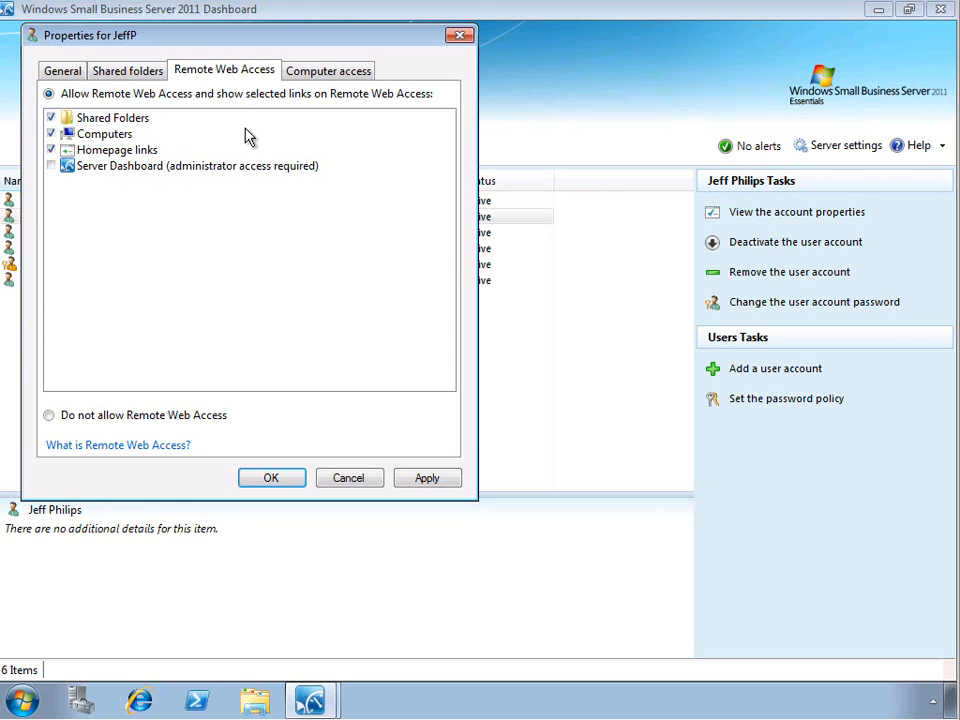
{"action": "left_click", "coordinate": [328, 70]}
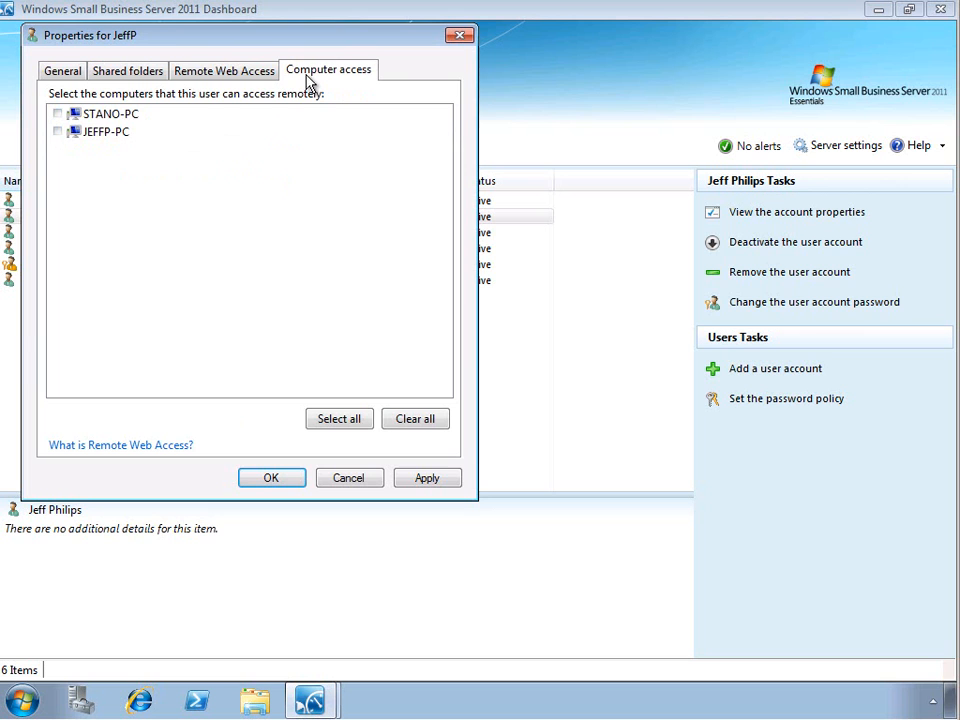
{"action": "mouse_move", "coordinate": [140, 120]}
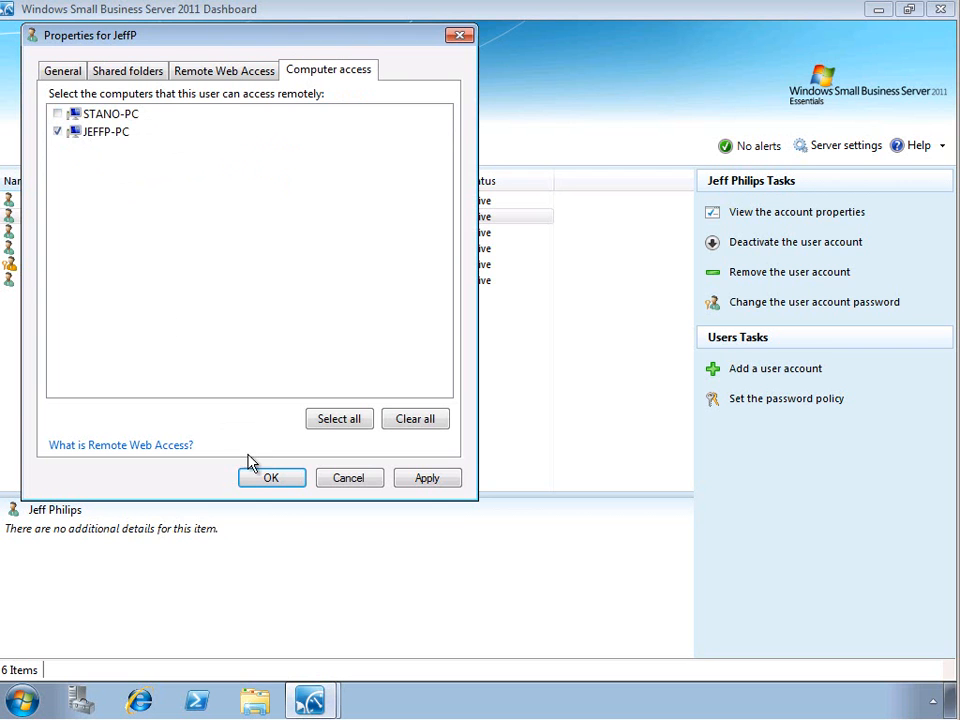
{"action": "left_click", "coordinate": [271, 477]}
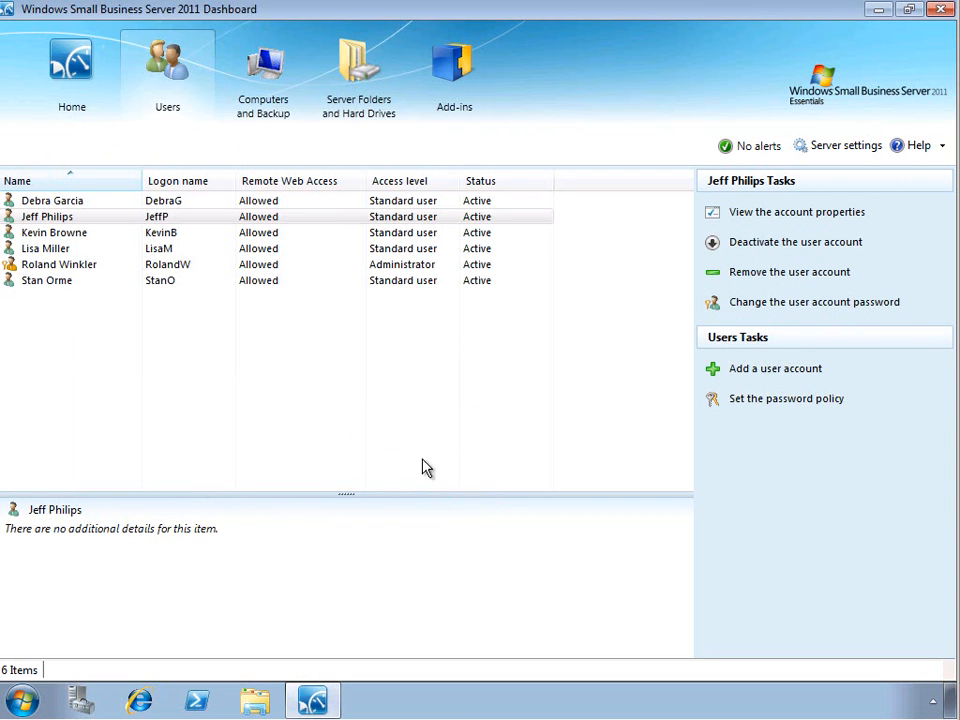
Test the password slider, settle on Strong with expiring passwords, and apply the policy.
{"action": "left_click", "coordinate": [786, 398]}
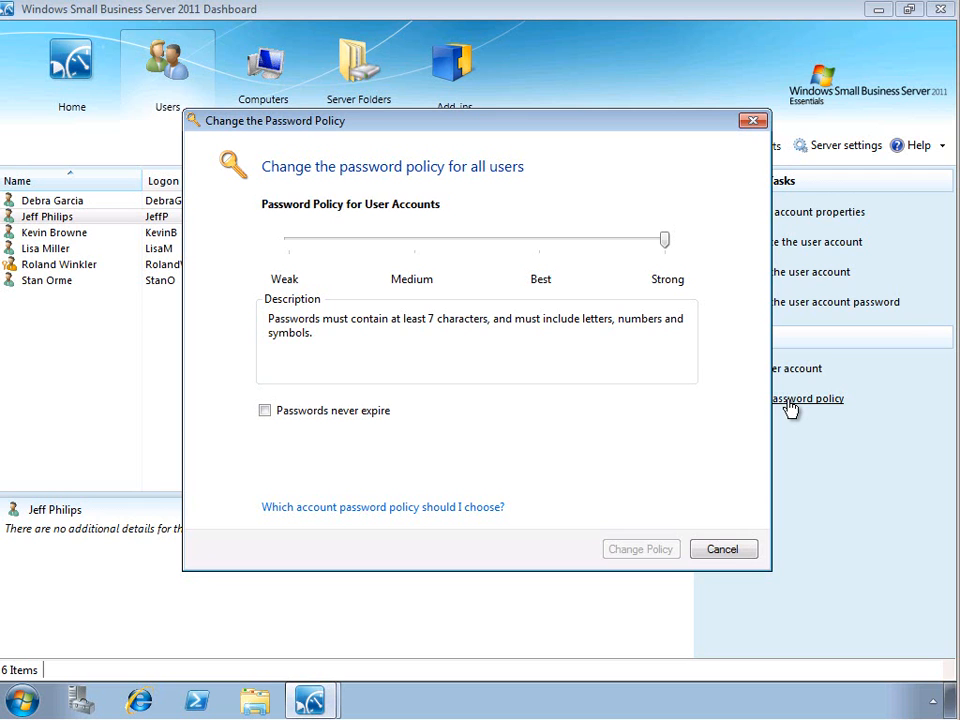
{"action": "mouse_move", "coordinate": [725, 382]}
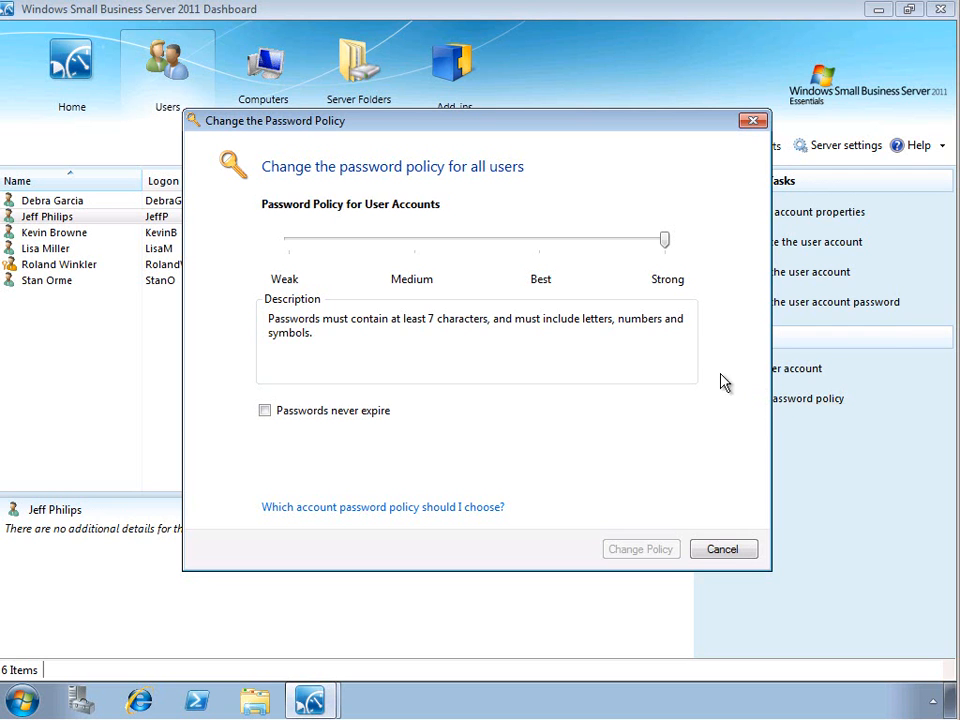
{"action": "mouse_move", "coordinate": [688, 262]}
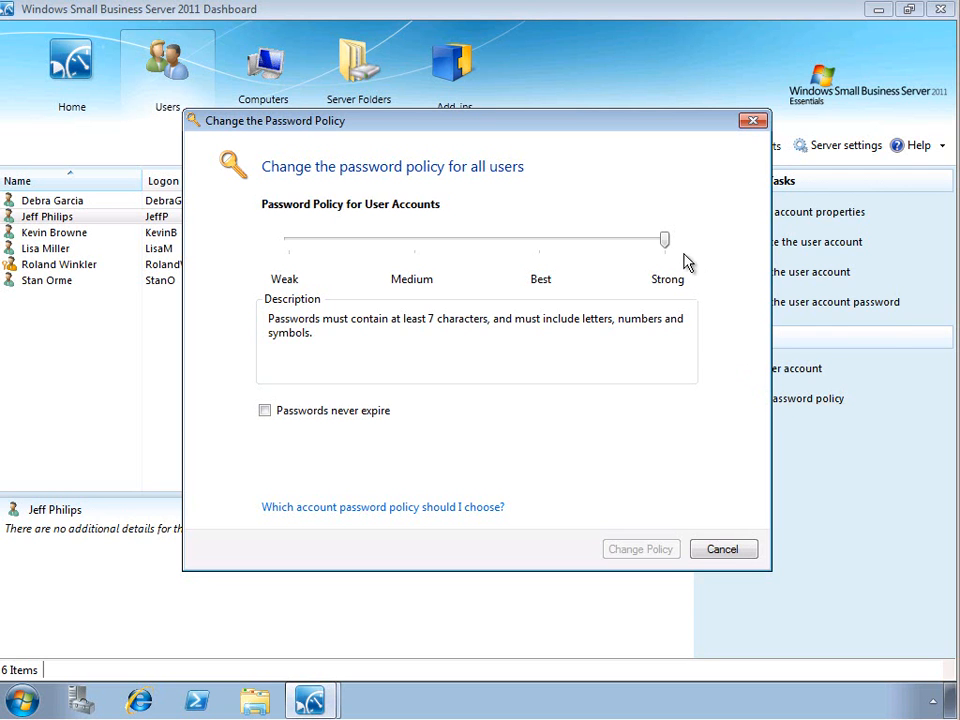
{"action": "mouse_move", "coordinate": [404, 340]}
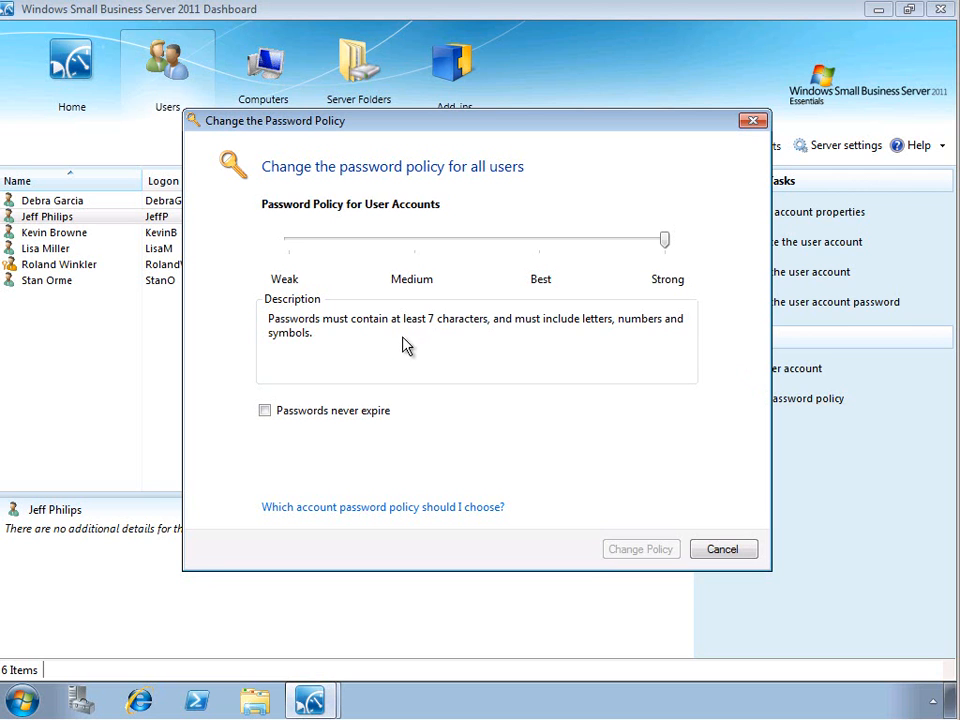
{"action": "mouse_move", "coordinate": [540, 253]}
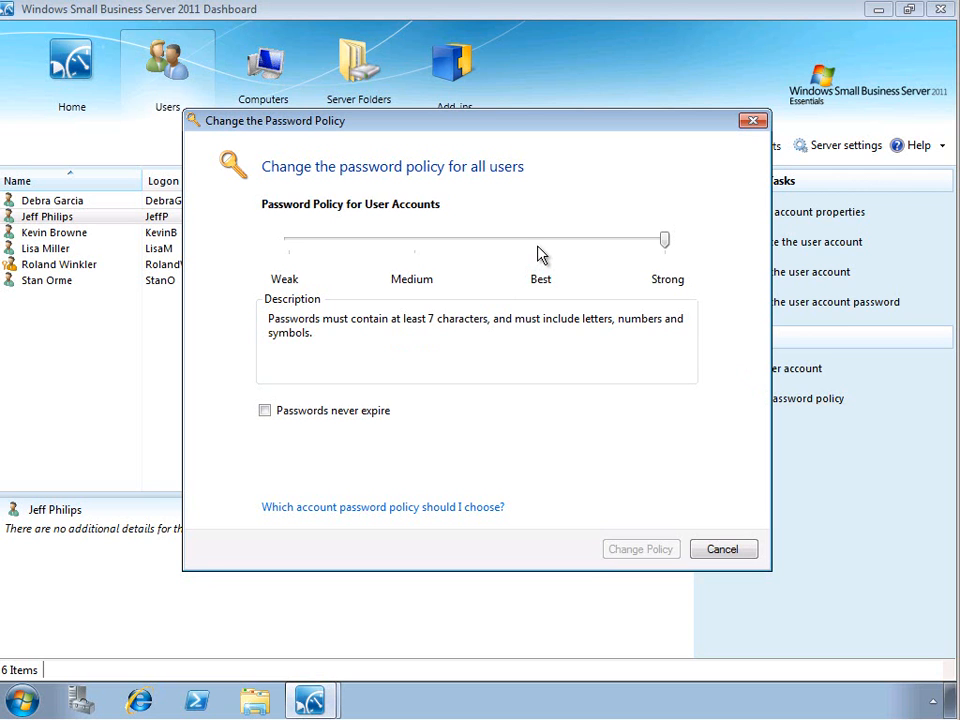
{"action": "left_click_drag", "start_coordinate": [665, 239], "coordinate": [540, 239]}
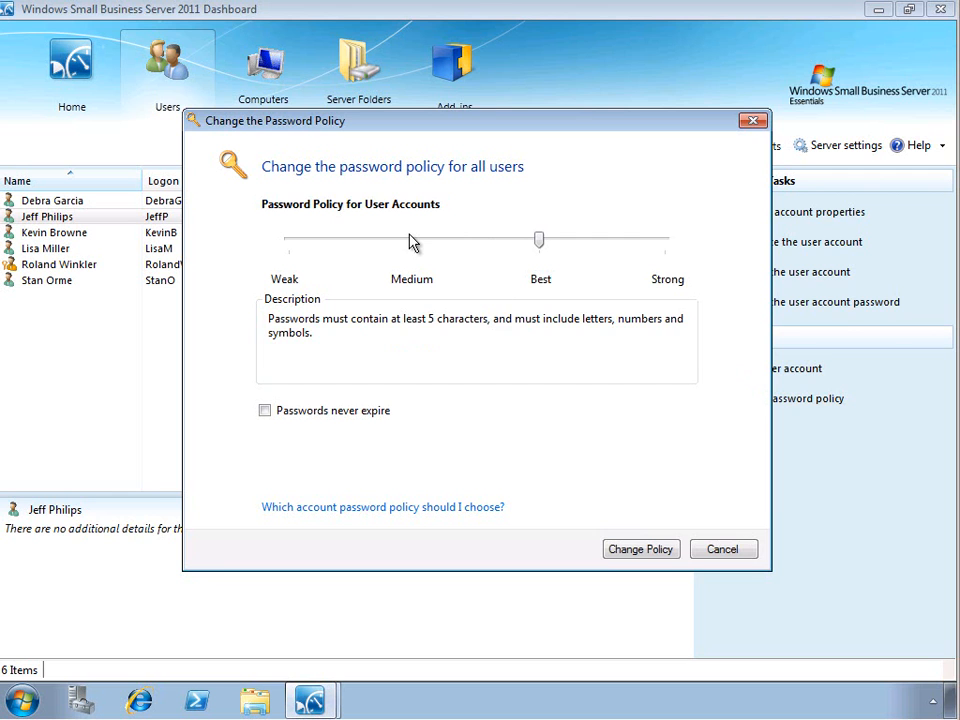
{"action": "left_click_drag", "start_coordinate": [538, 239], "coordinate": [413, 239]}
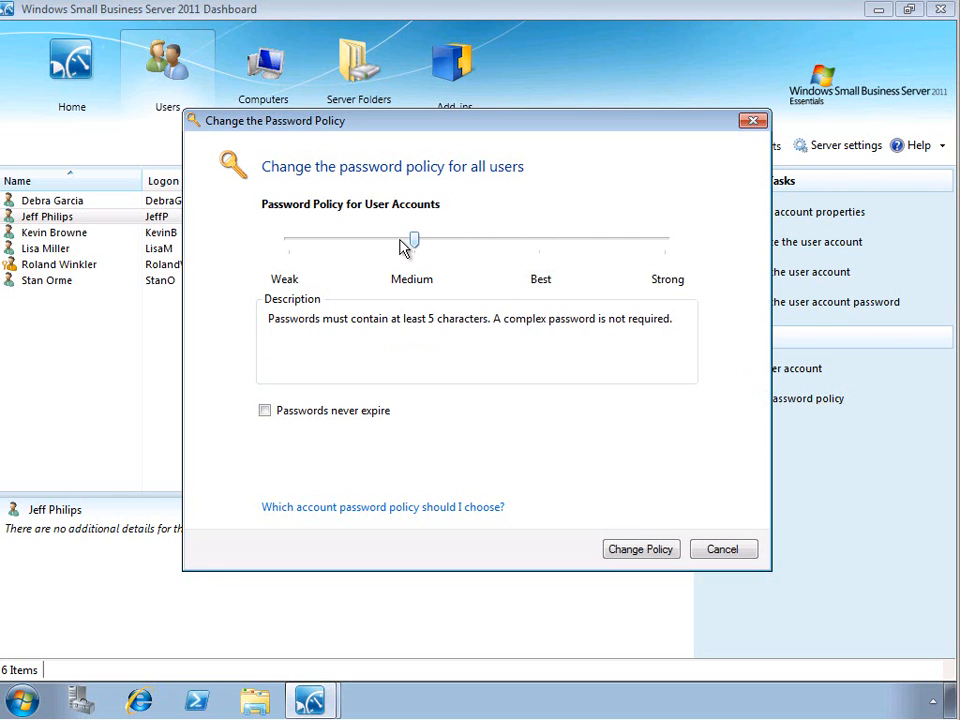
{"action": "left_click_drag", "start_coordinate": [413, 240], "coordinate": [289, 240]}
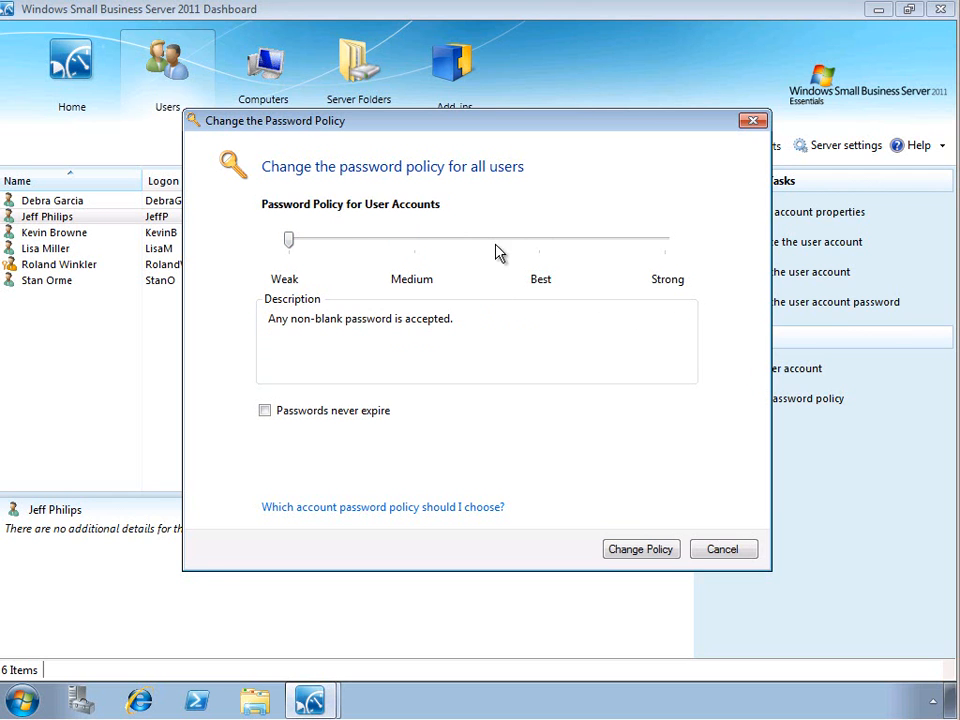
{"action": "left_click_drag", "start_coordinate": [289, 239], "coordinate": [668, 239]}
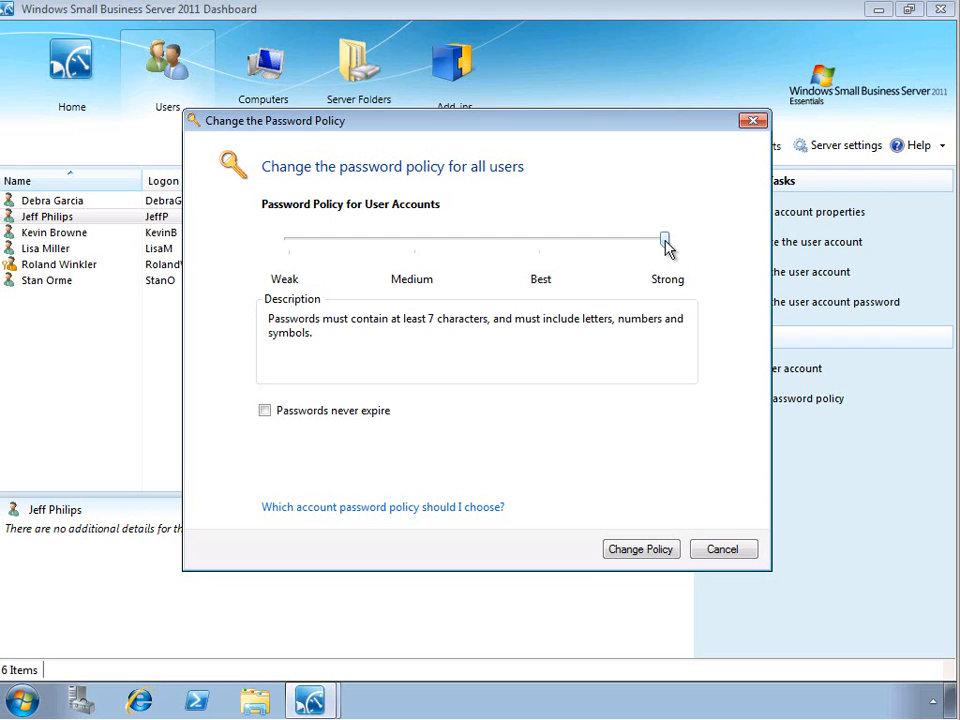
{"action": "mouse_move", "coordinate": [590, 278]}
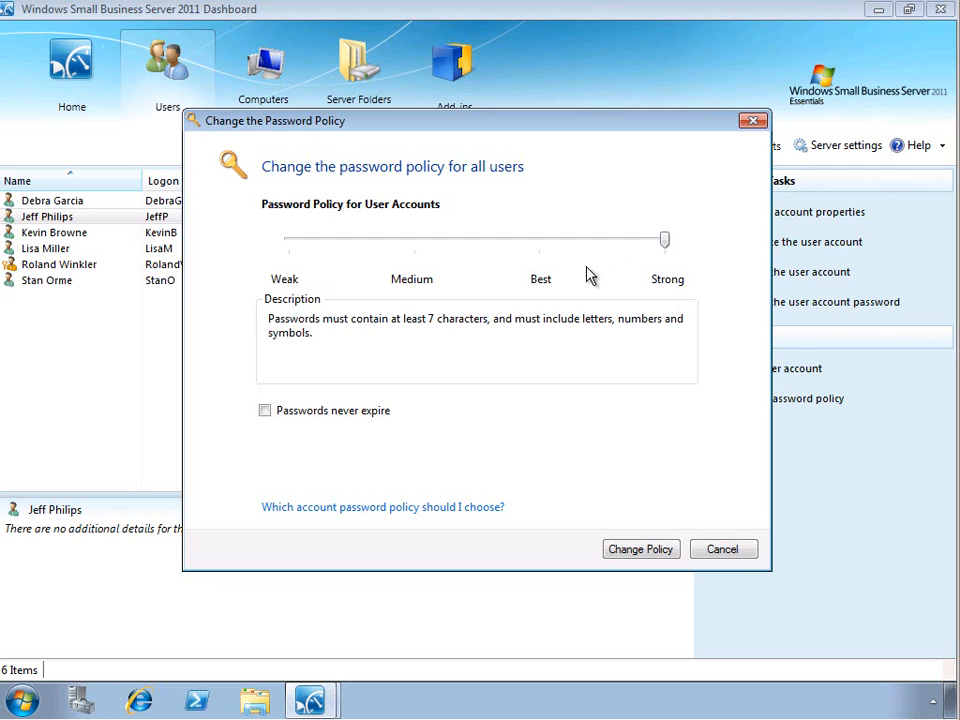
{"action": "mouse_move", "coordinate": [307, 430]}
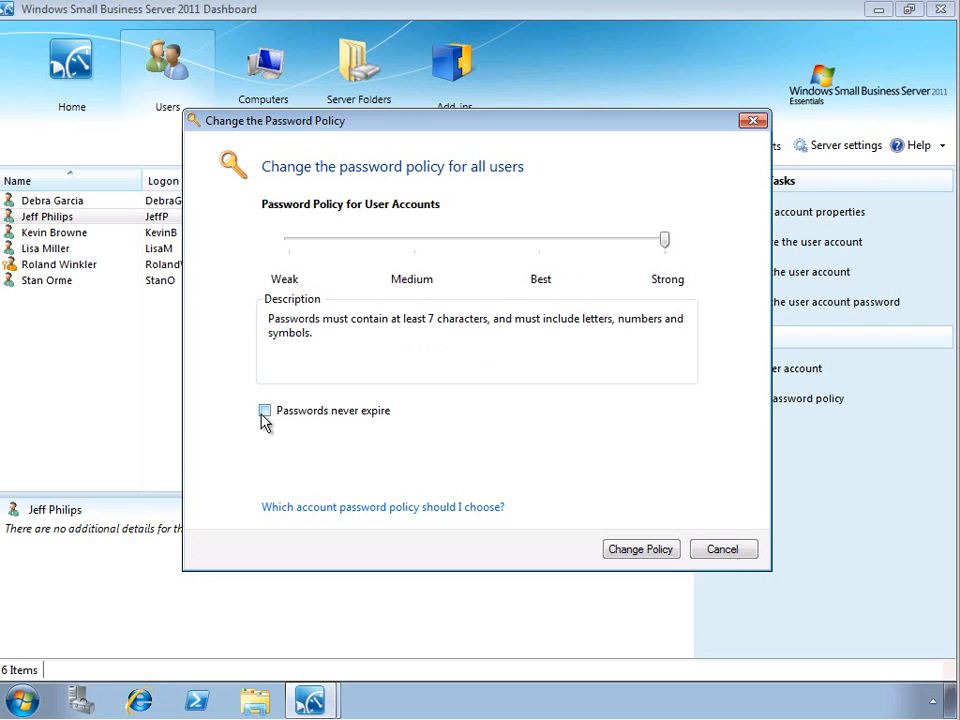
{"action": "left_click", "coordinate": [265, 411]}
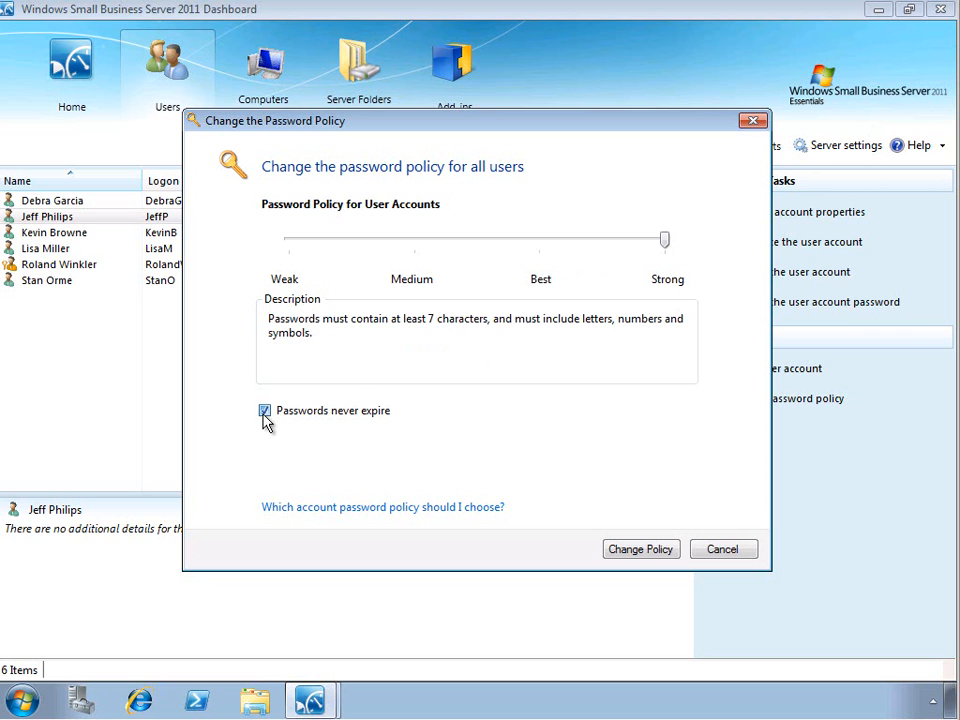
{"action": "left_click", "coordinate": [264, 411]}
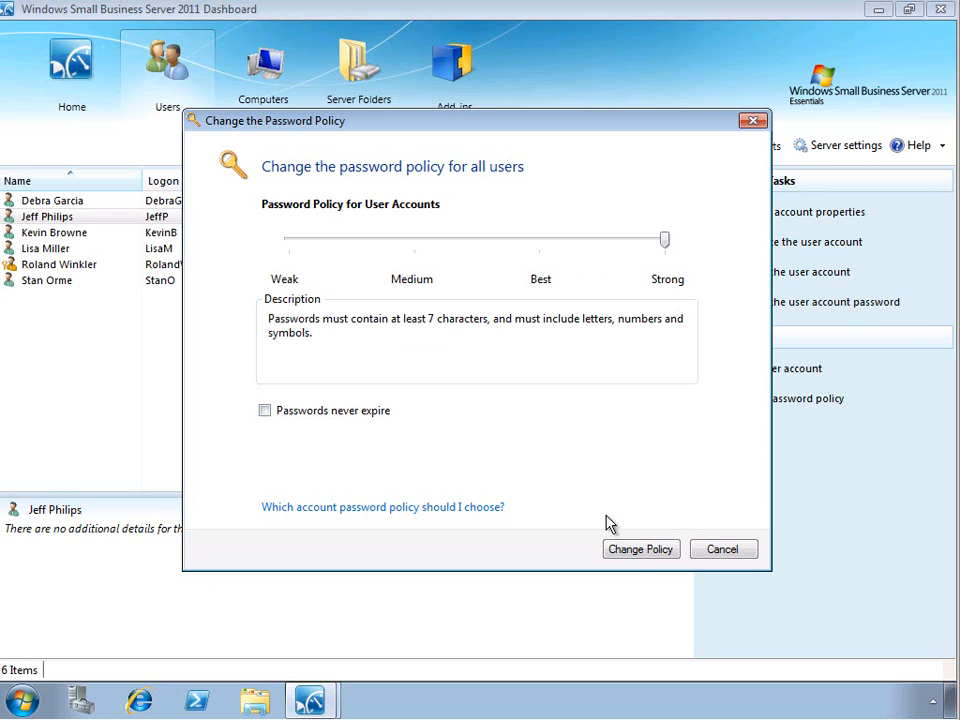
{"action": "left_click", "coordinate": [640, 548]}
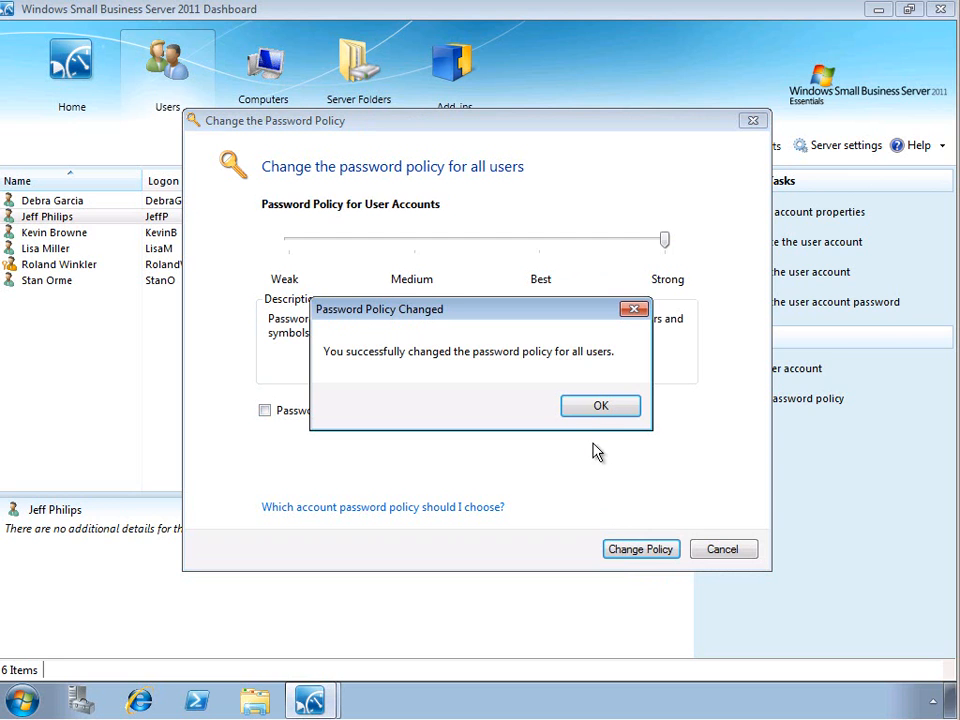